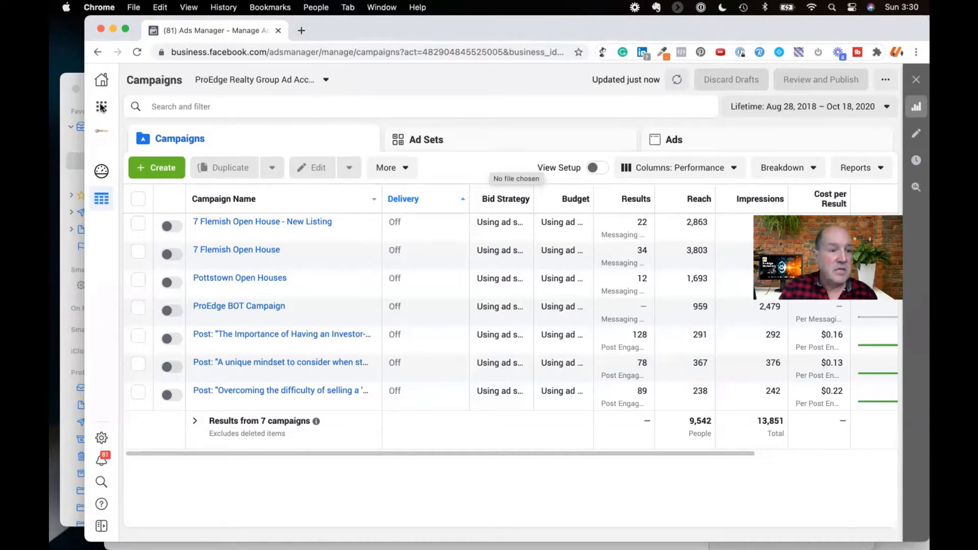
From the All Tools menu in Ads Manager, go to Catalog Manager under Sell Products and Services
left_click(101, 107)
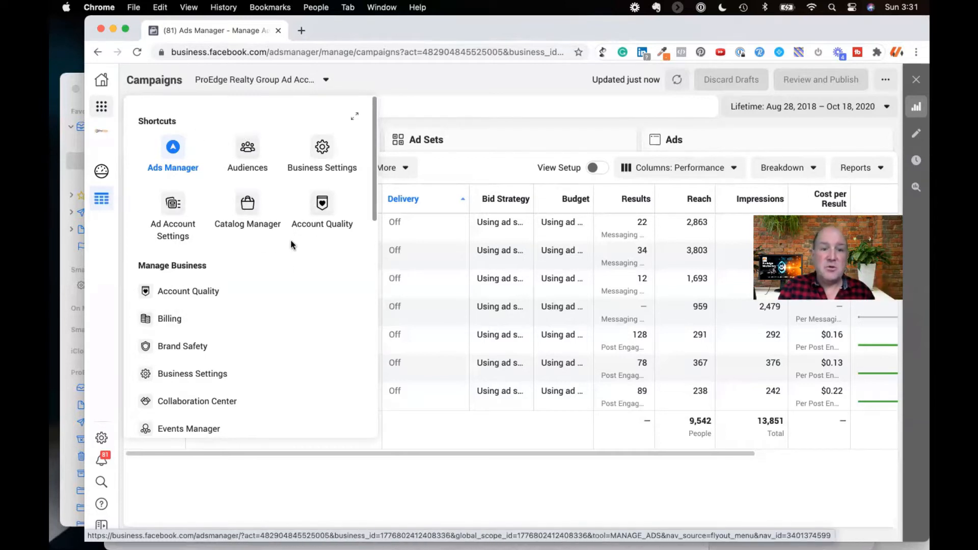
scroll("down", 3)
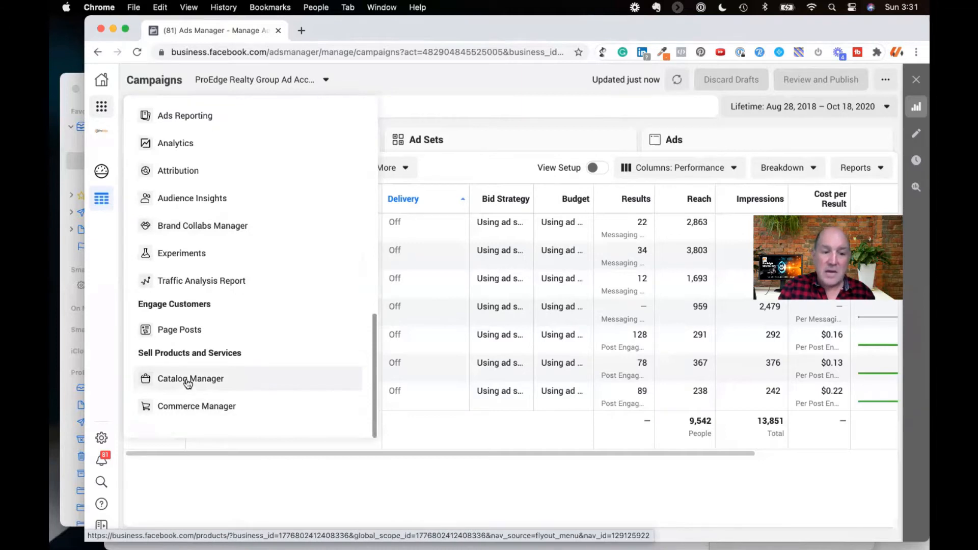
left_click(190, 379)
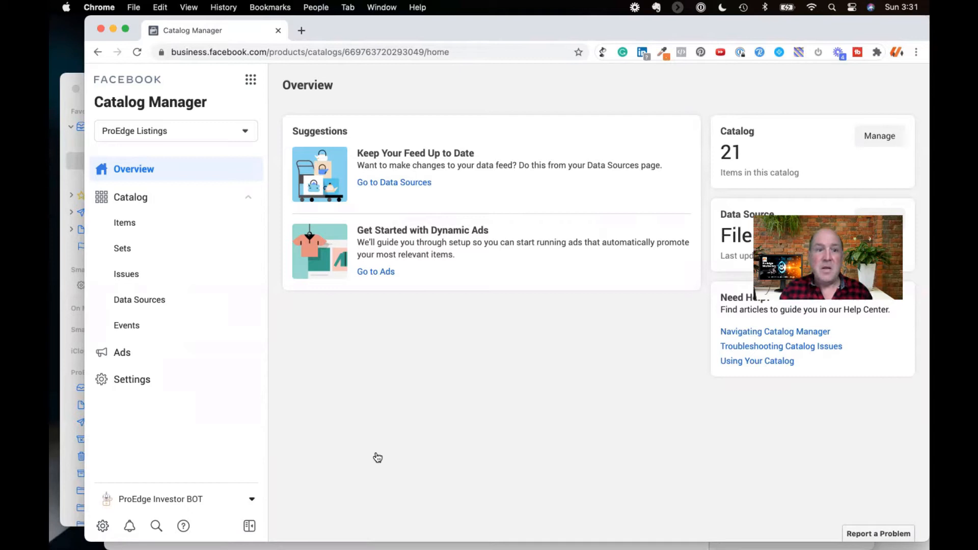
mouse_move(332, 421)
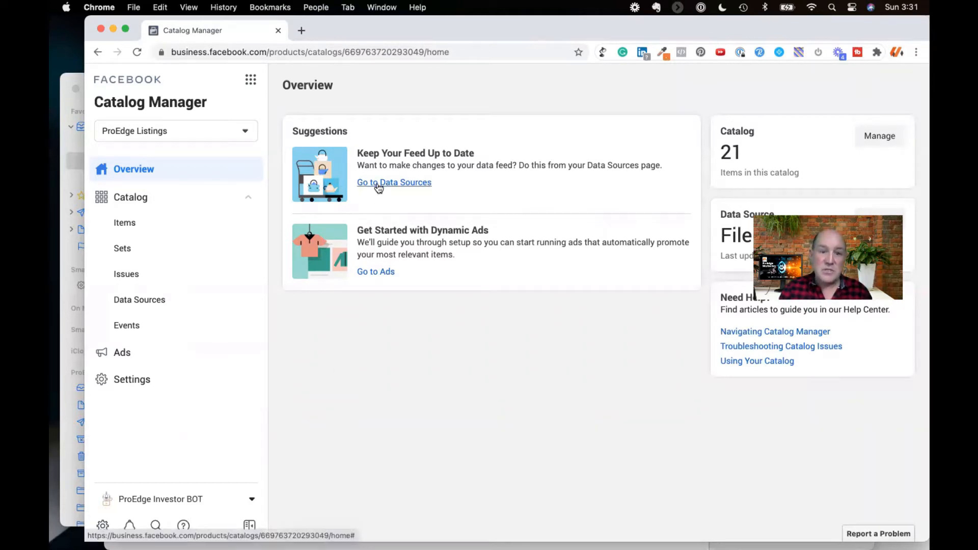
mouse_move(376, 274)
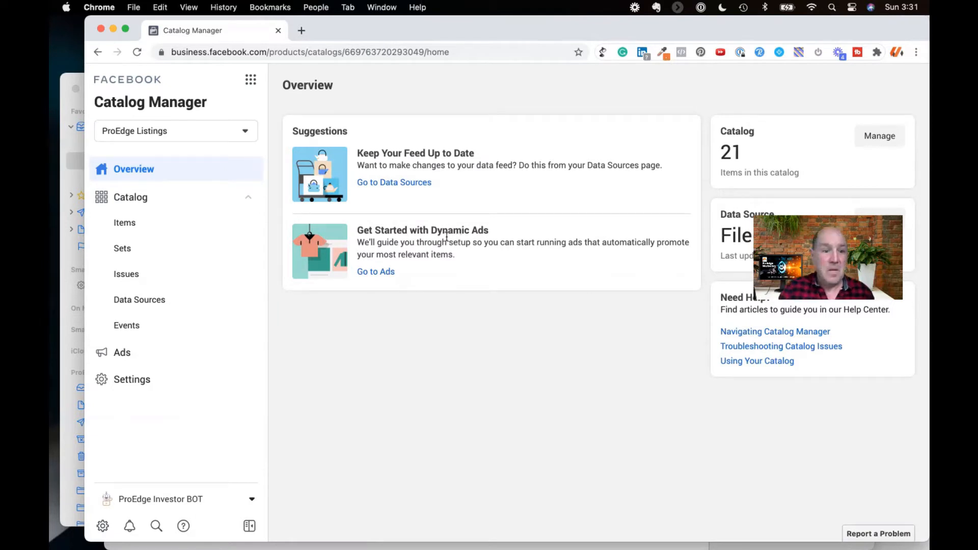
Go to Data Sources in the Catalog sidebar for the ProEdge Listings catalog
left_click(139, 299)
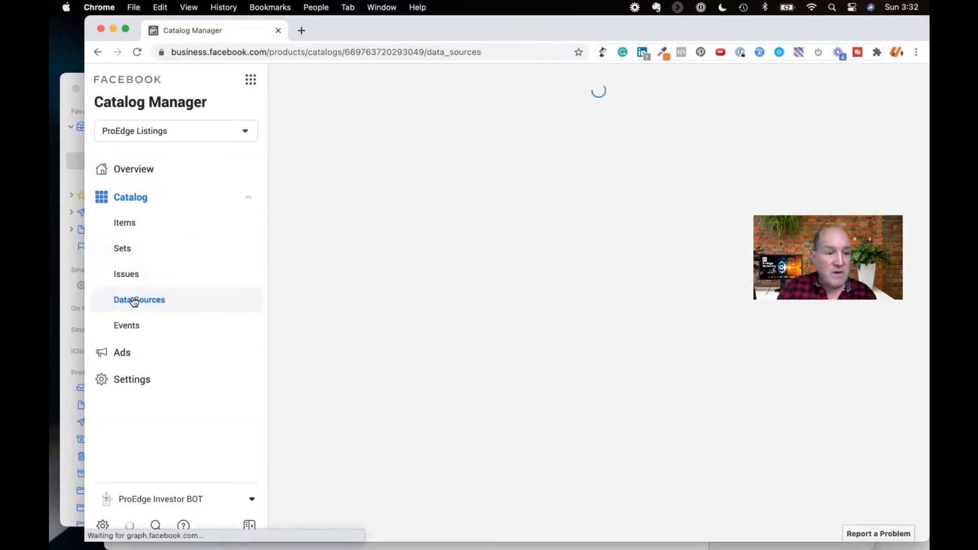
On Data Sources, use Add Home Listings to start a bulk upload beside the August feed
left_click(140, 300)
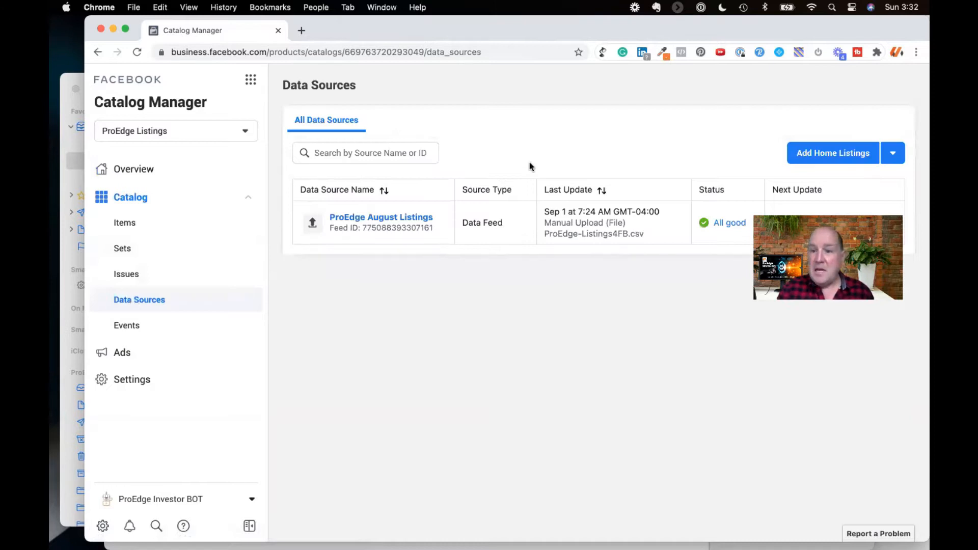
mouse_move(833, 153)
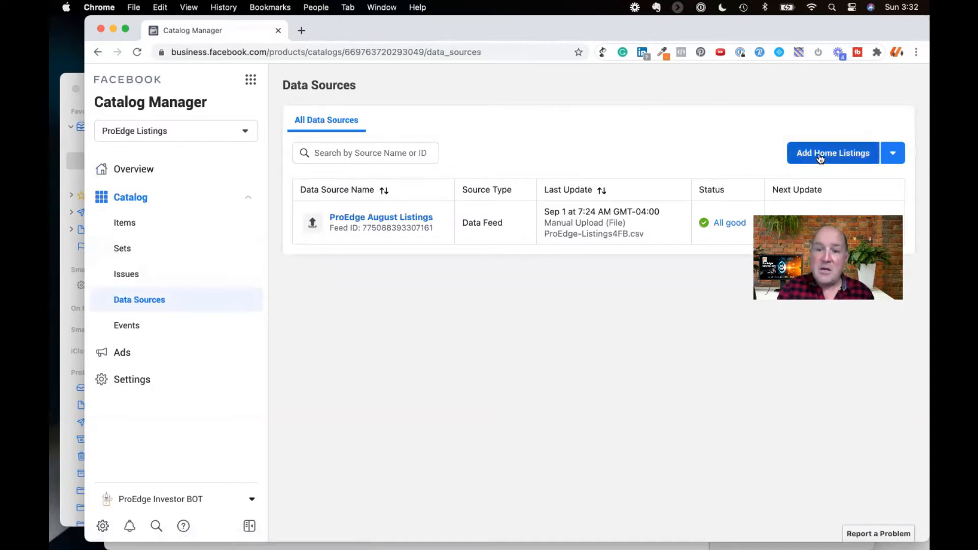
left_click(833, 153)
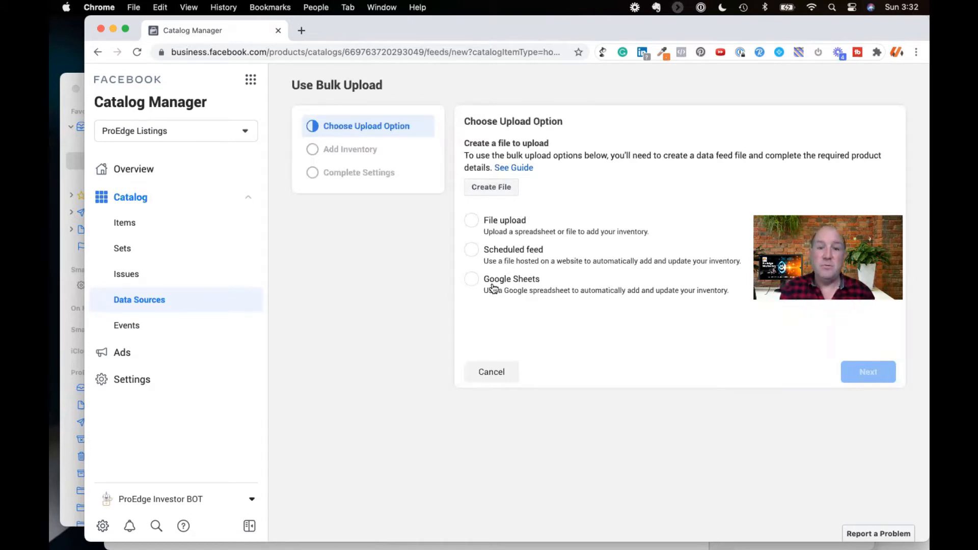
Choose File upload as the bulk upload option after briefly trying Google Sheets
left_click(471, 221)
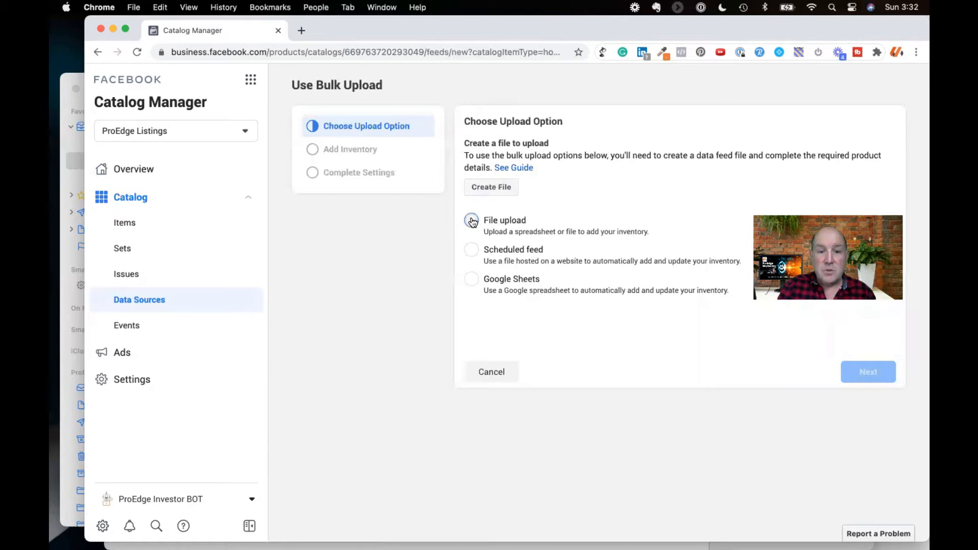
left_click(470, 220)
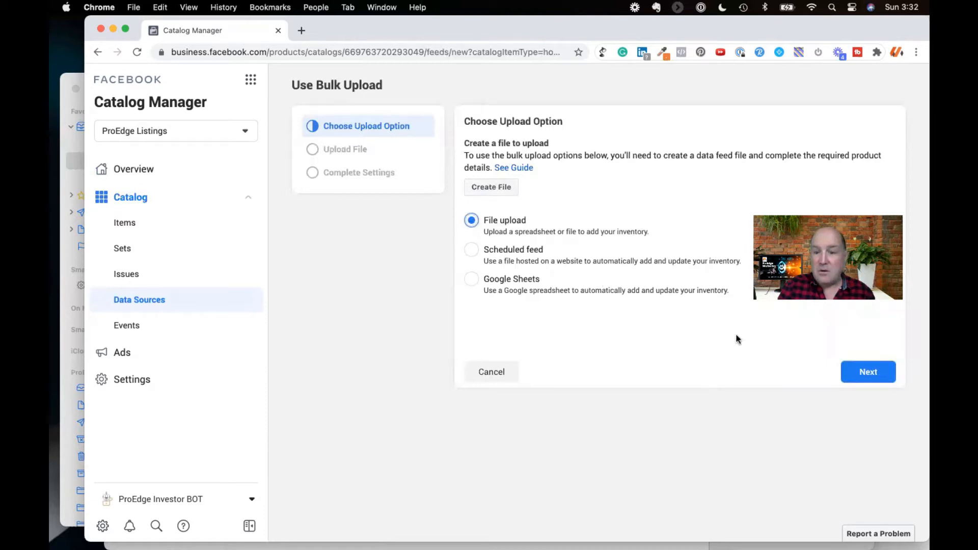
left_click(869, 372)
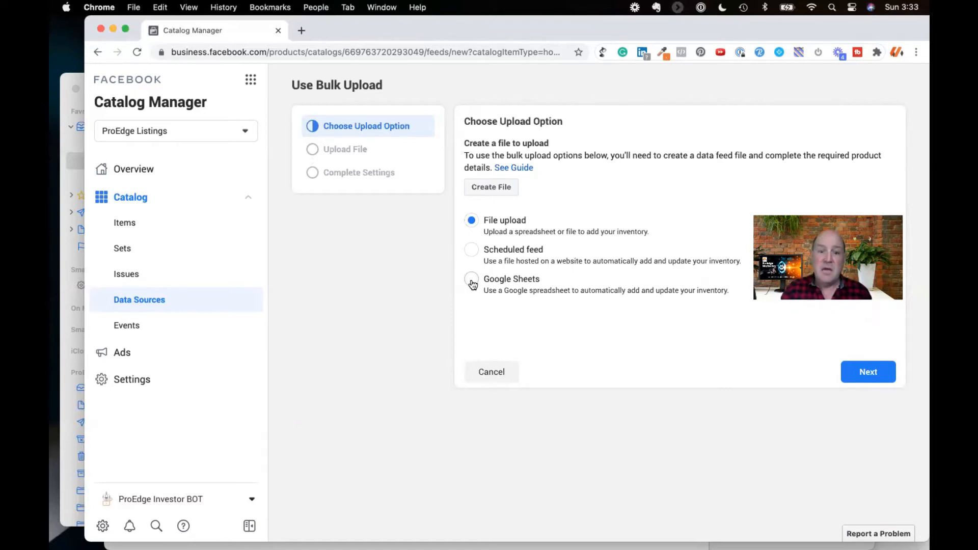
left_click(470, 279)
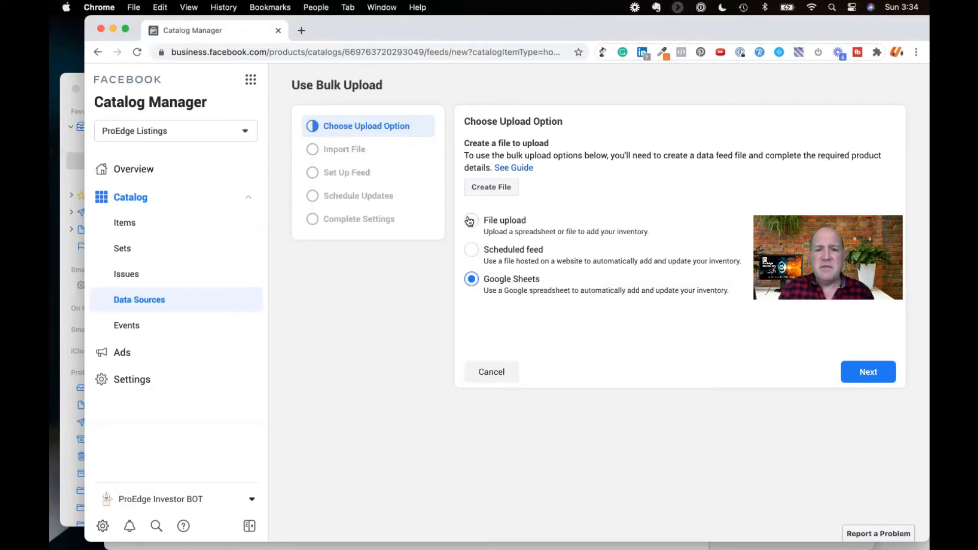
left_click(471, 220)
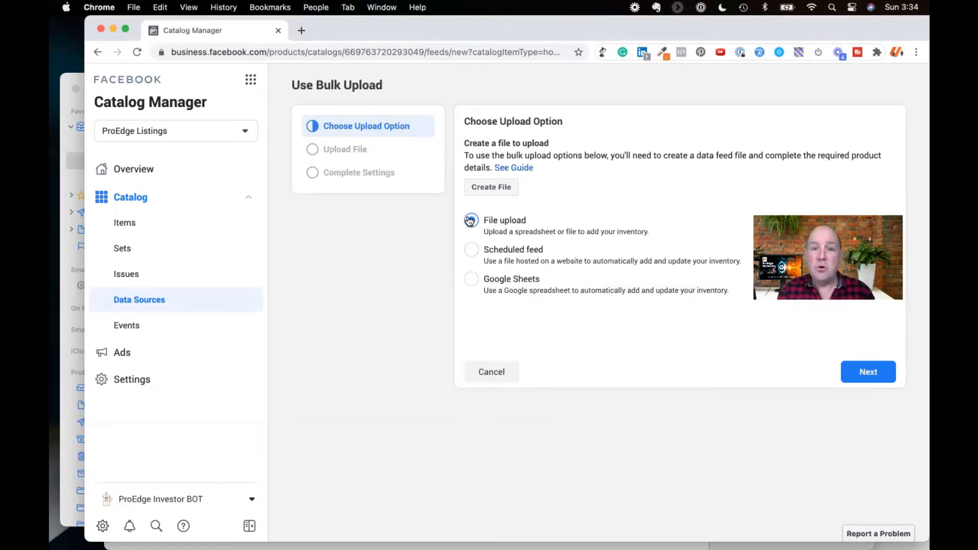
left_click(471, 220)
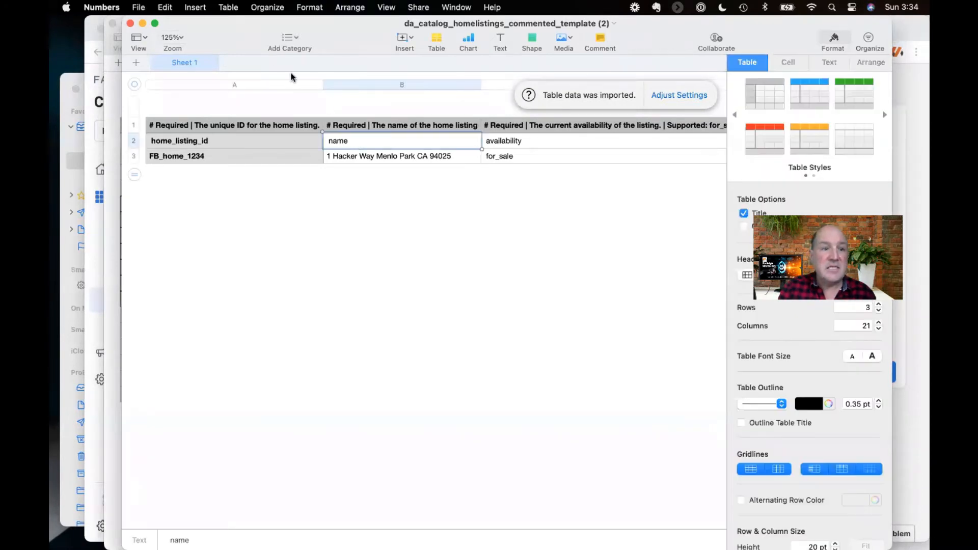
mouse_move(311, 92)
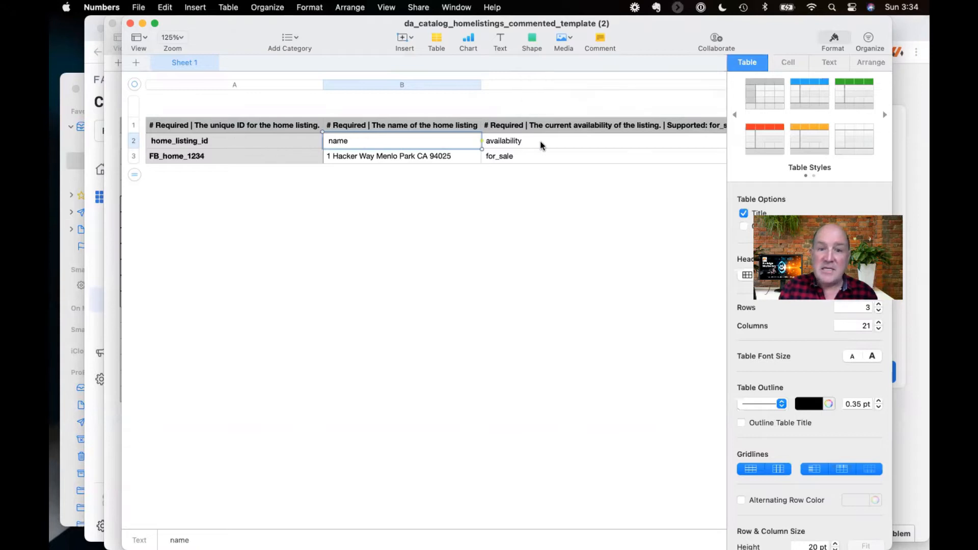
mouse_move(367, 187)
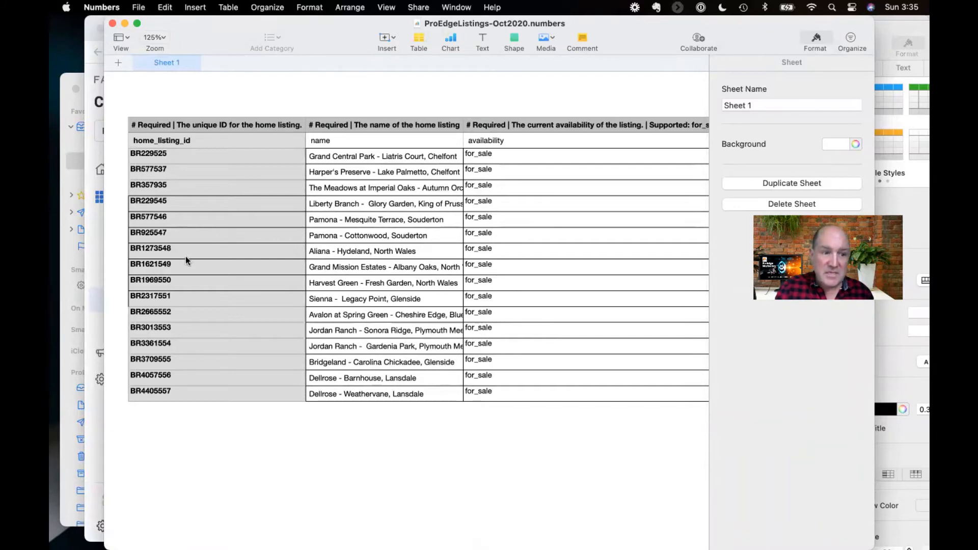
mouse_move(197, 293)
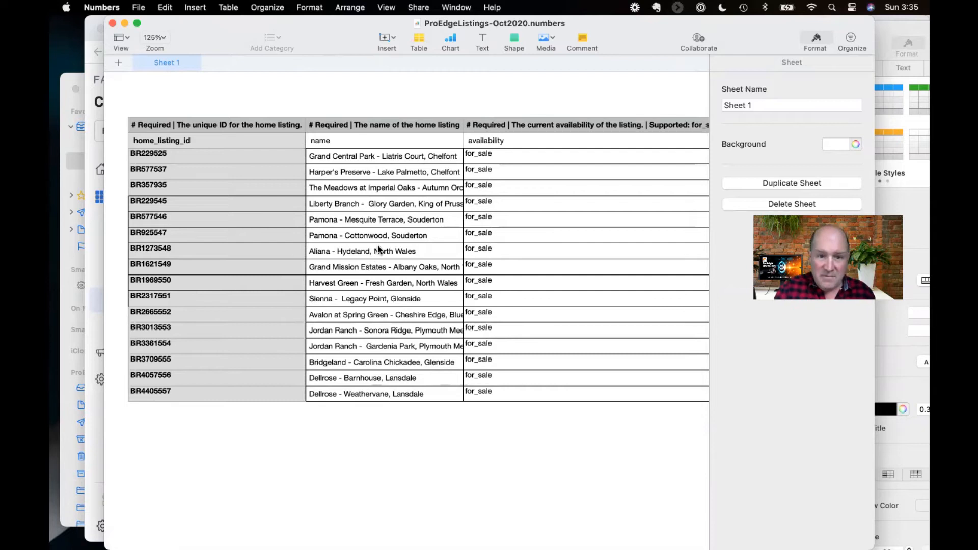
Widen column B to about 275 pt so full listing names show, then review the remaining columns
left_click(361, 251)
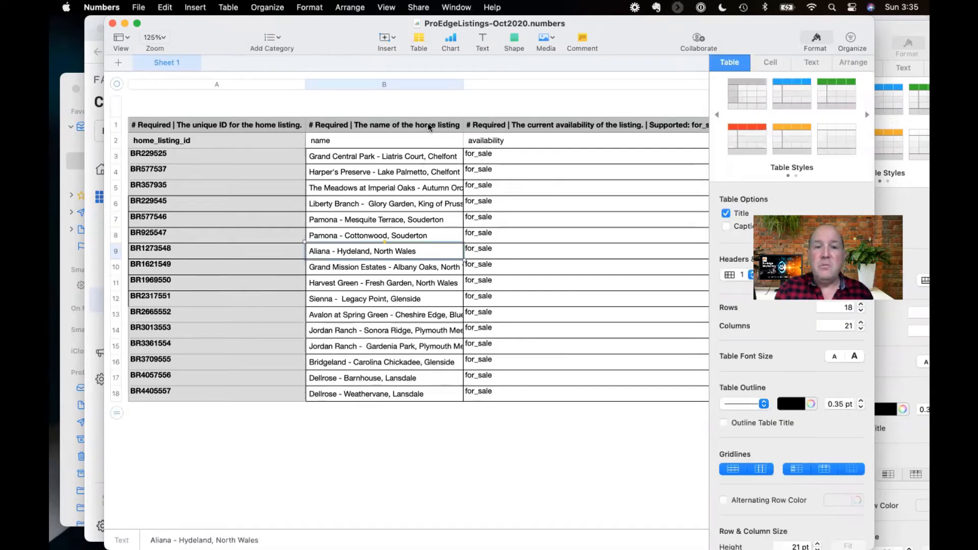
left_click_drag(463, 84, 516, 85)
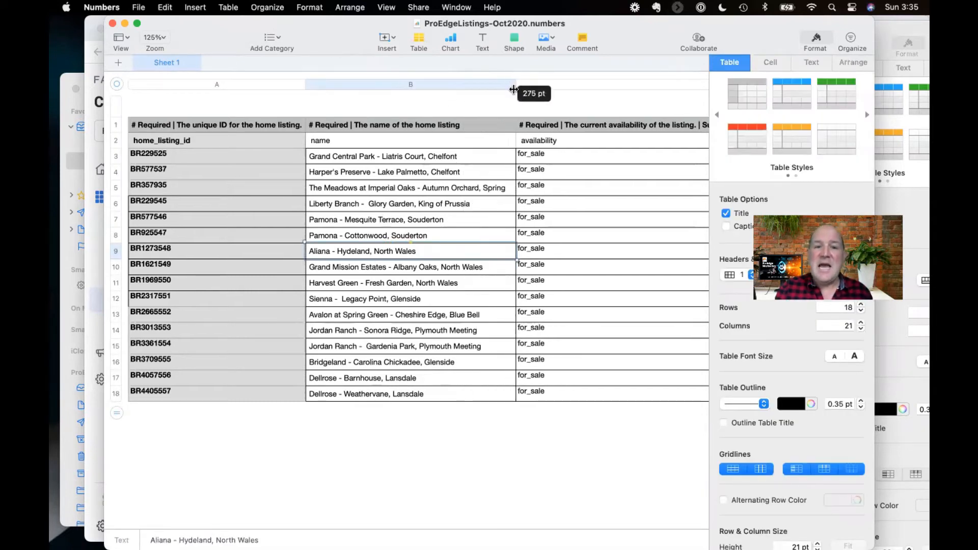
left_click_drag(513, 87, 513, 87)
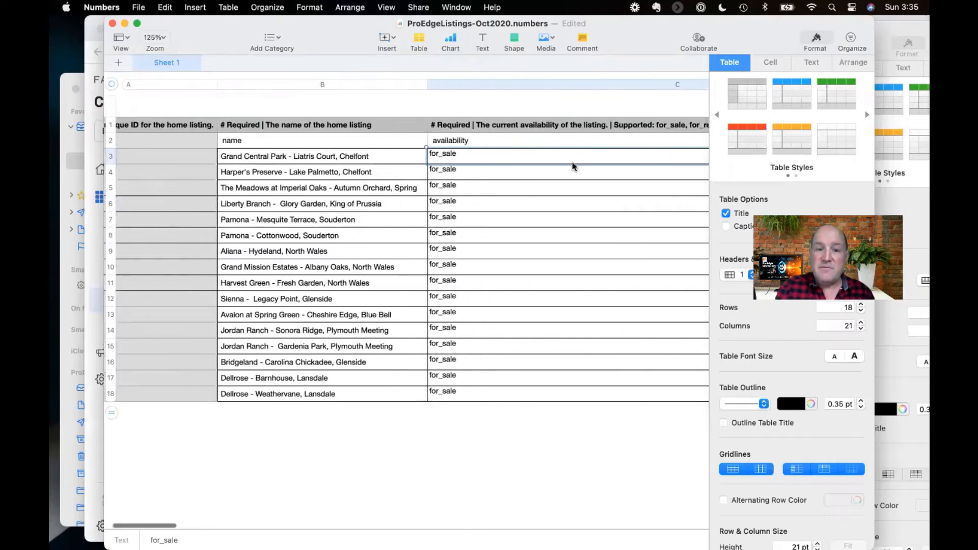
scroll("right", 3)
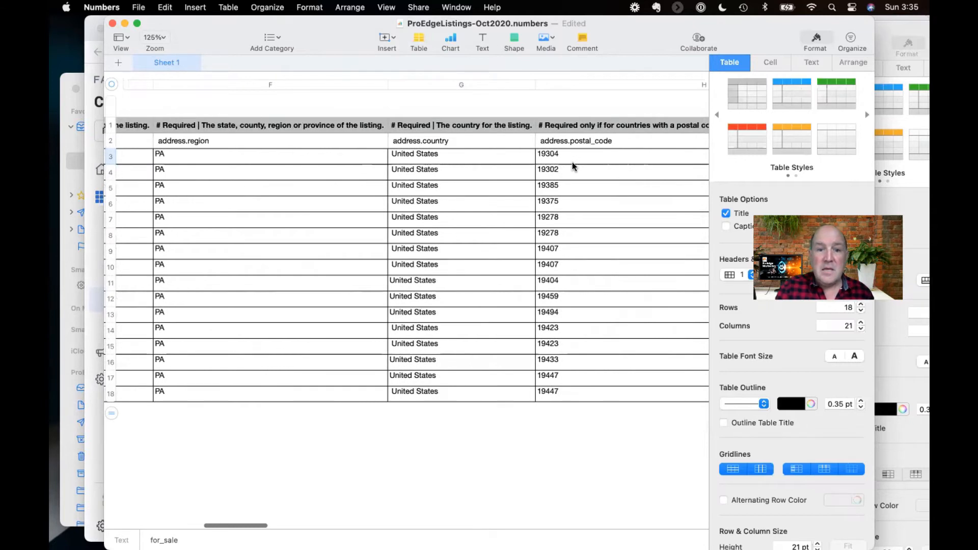
scroll("right", 3)
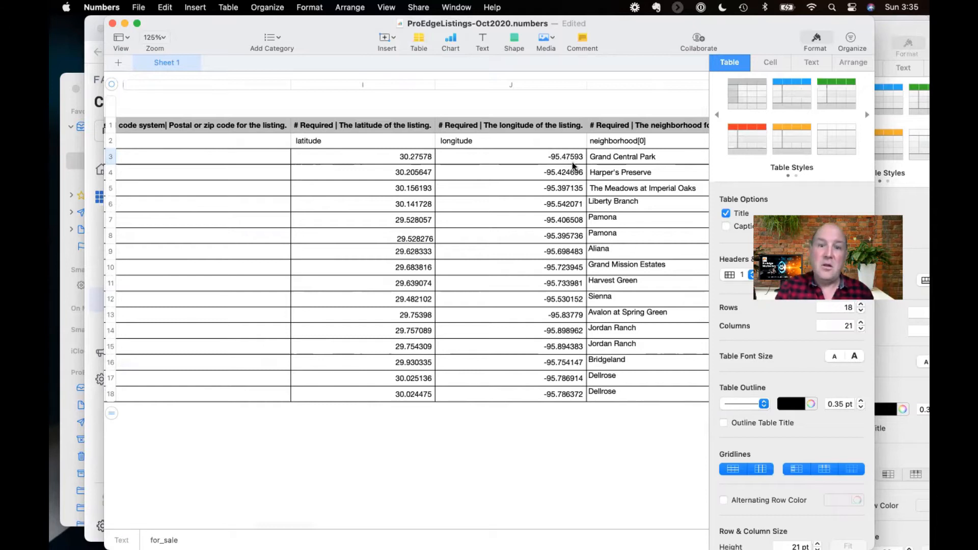
scroll("right", 3)
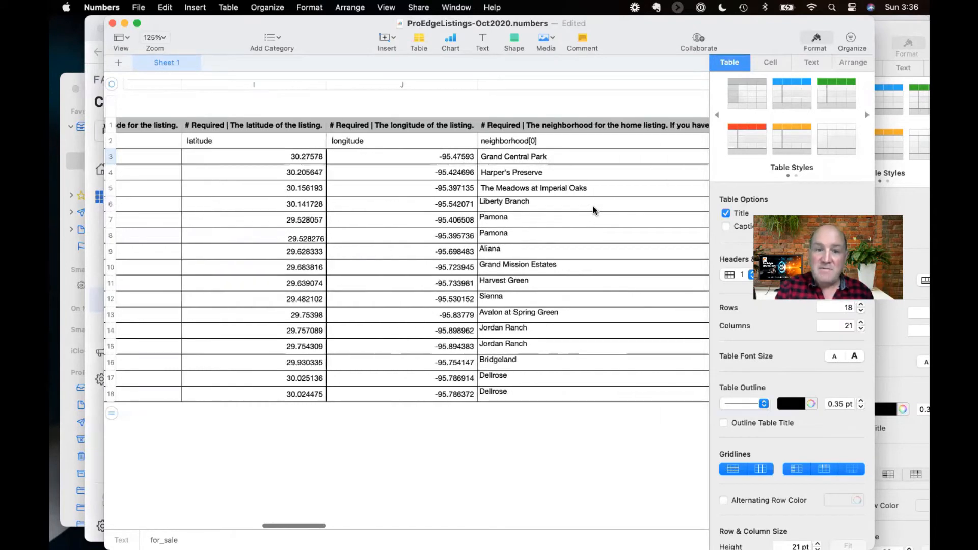
scroll("right", 3)
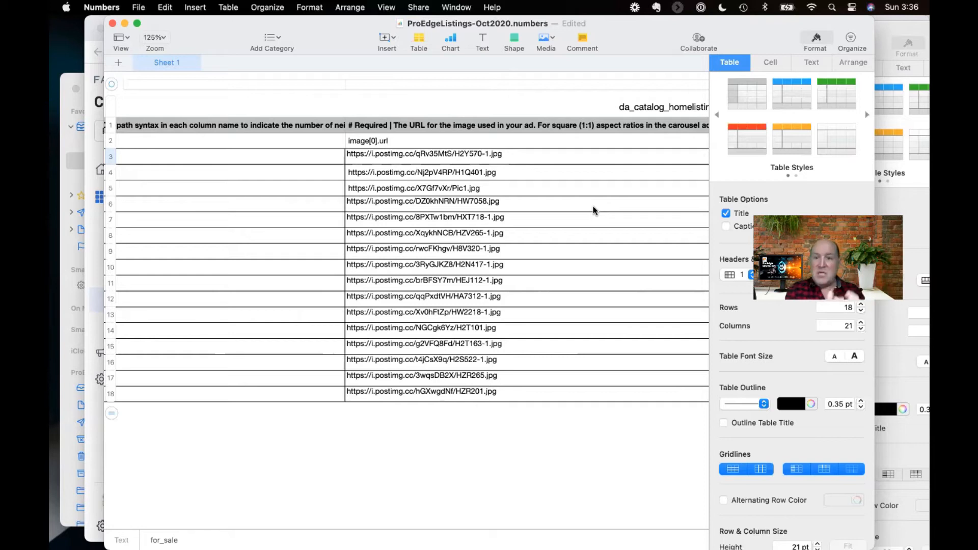
left_click(424, 154)
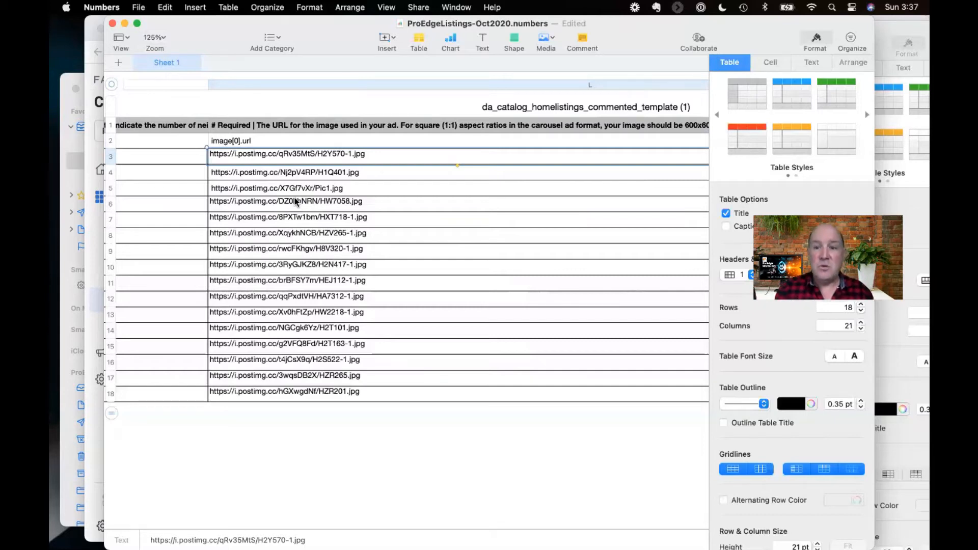
scroll("right", 3)
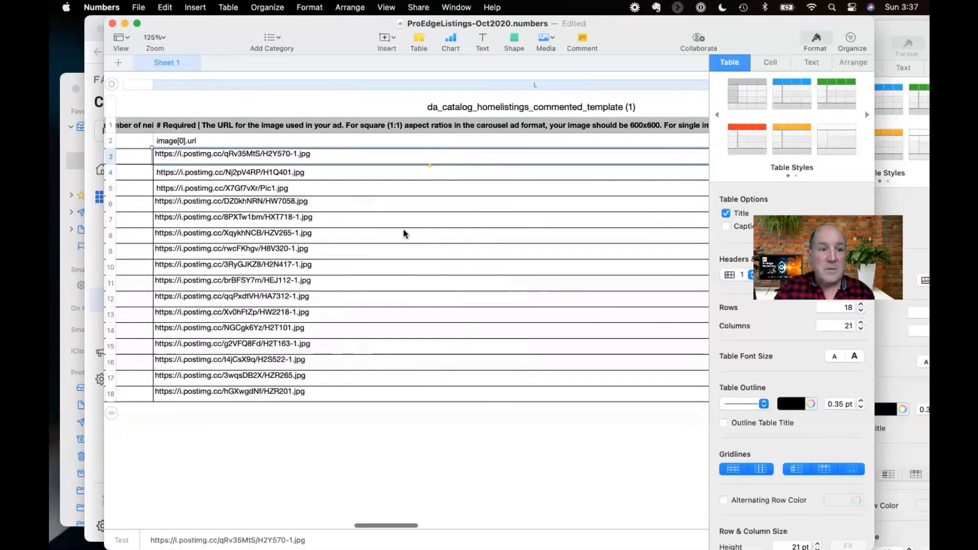
scroll("right", 3)
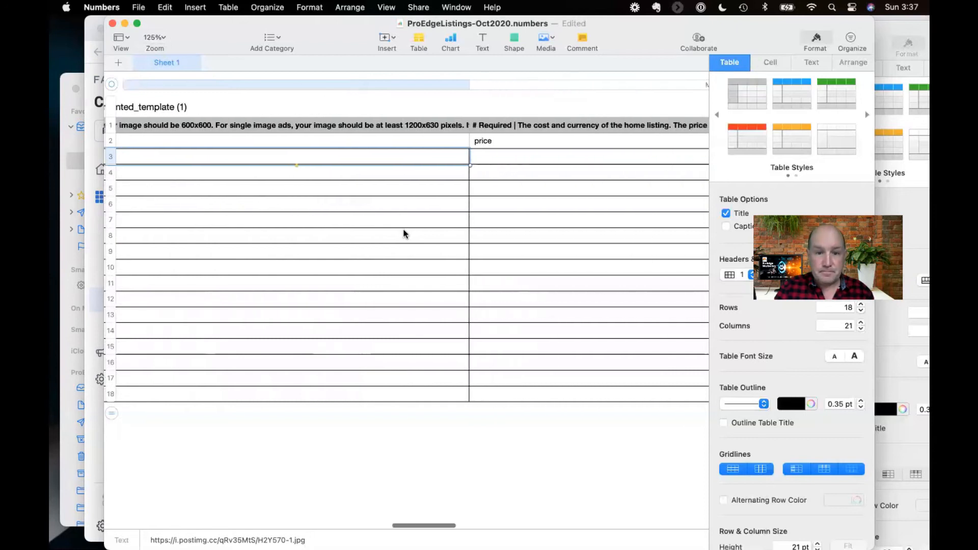
scroll("right", 3)
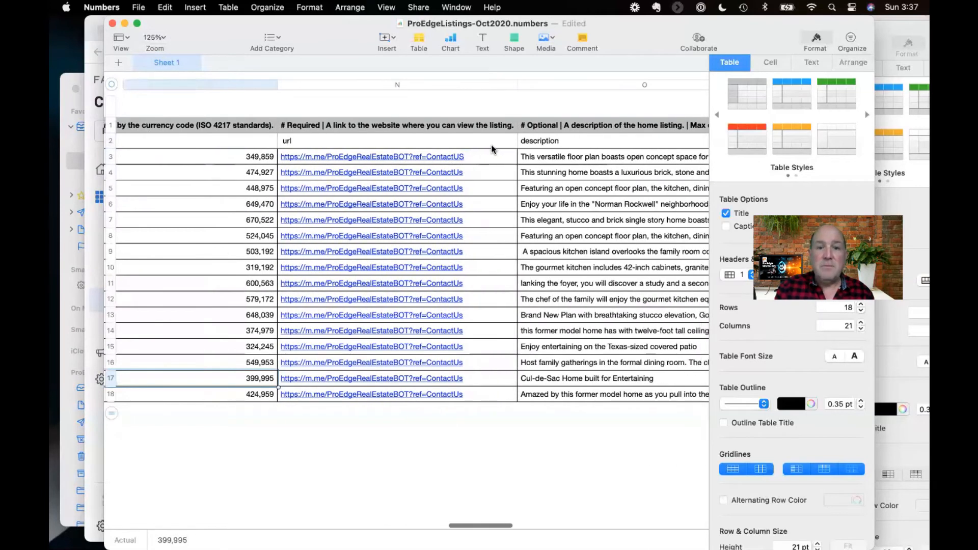
left_click(395, 140)
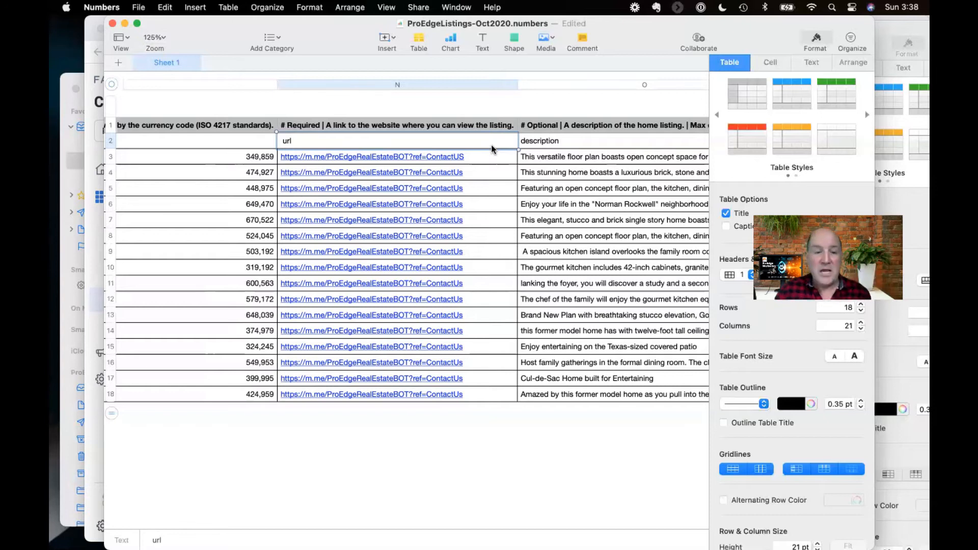
mouse_move(575, 209)
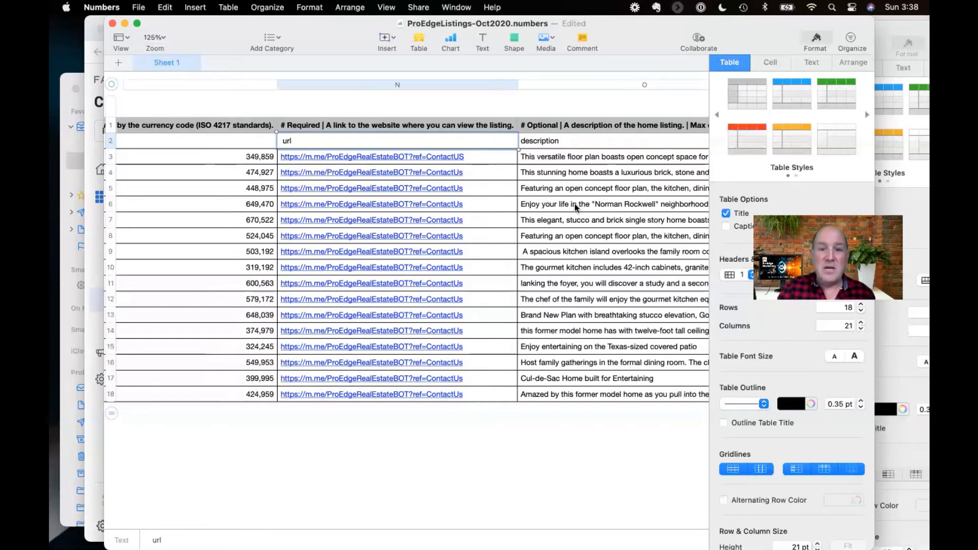
scroll("right", 3)
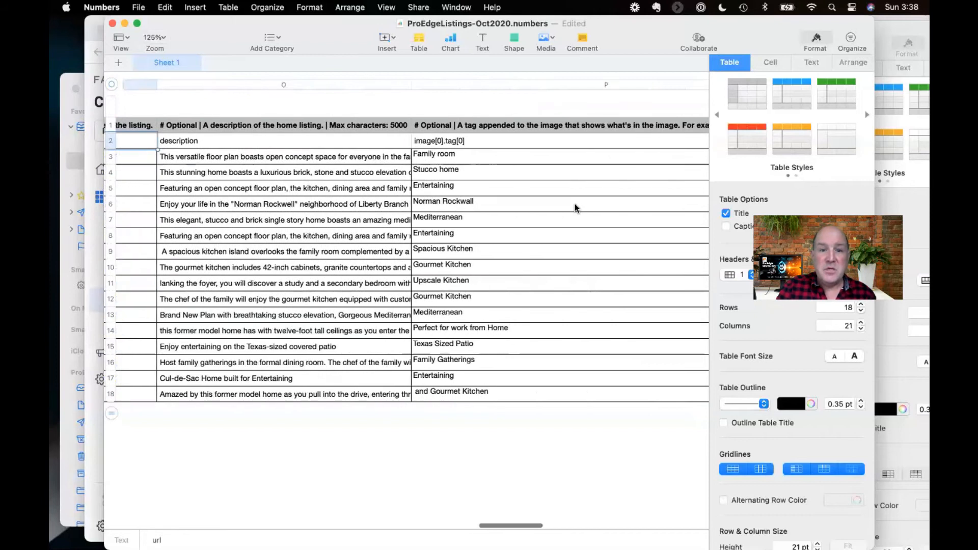
scroll("right", 3)
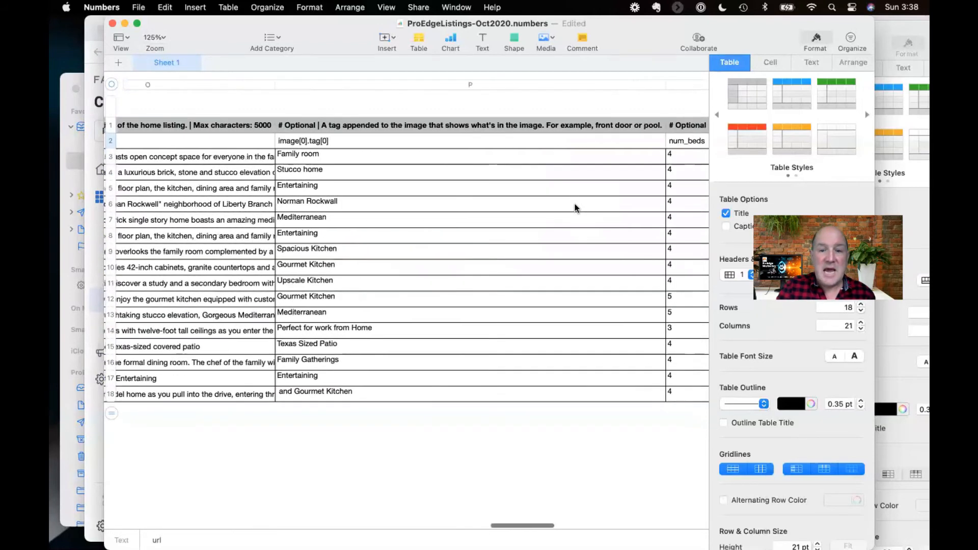
scroll("right", 3)
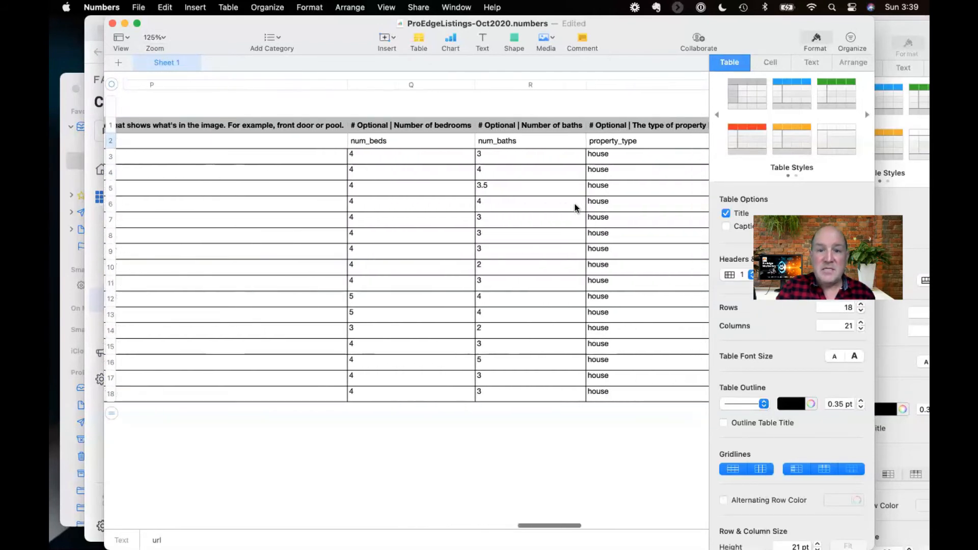
scroll("right", 3)
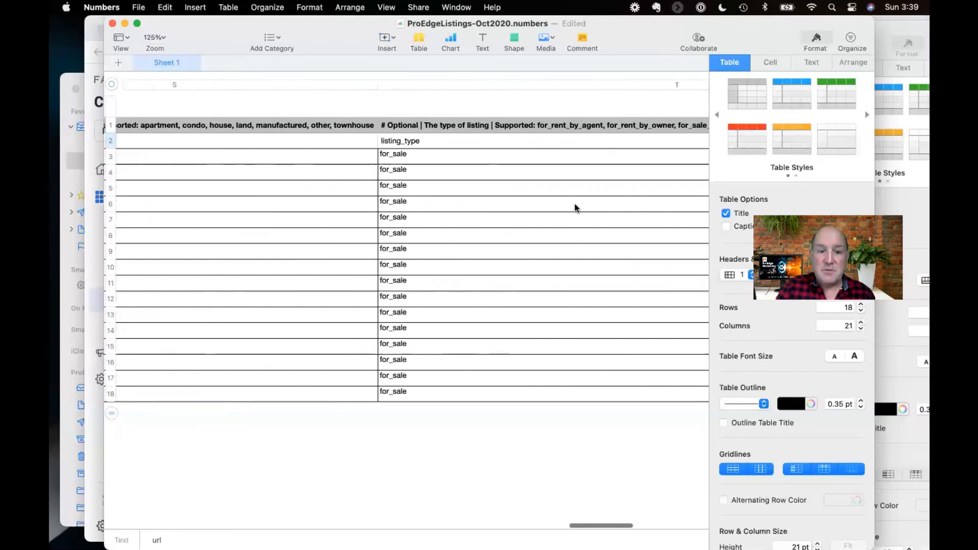
scroll("right", 3)
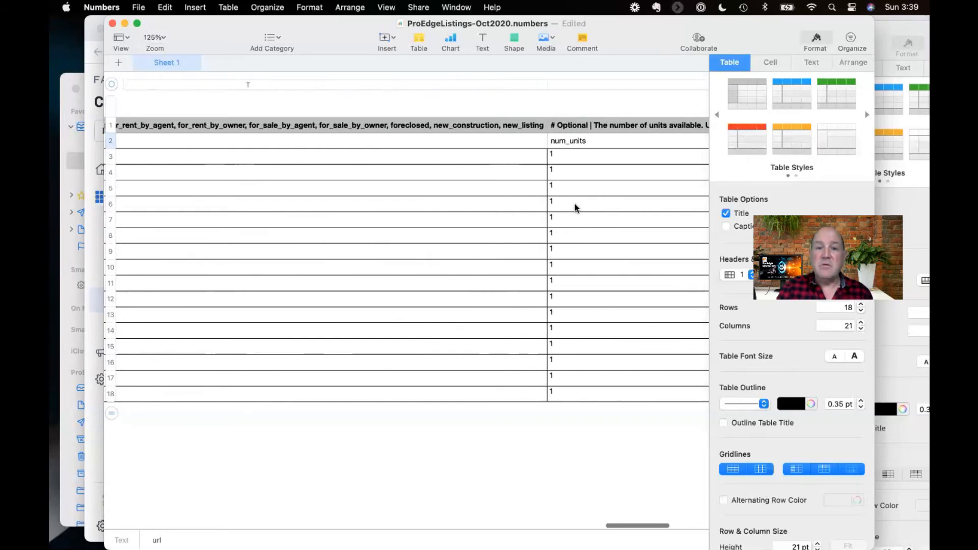
scroll("right", 3)
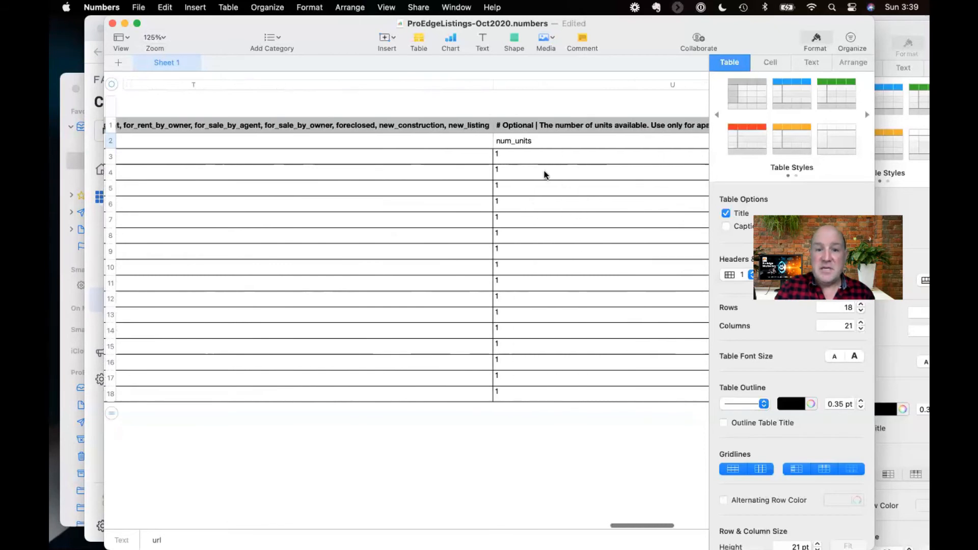
left_click(600, 169)
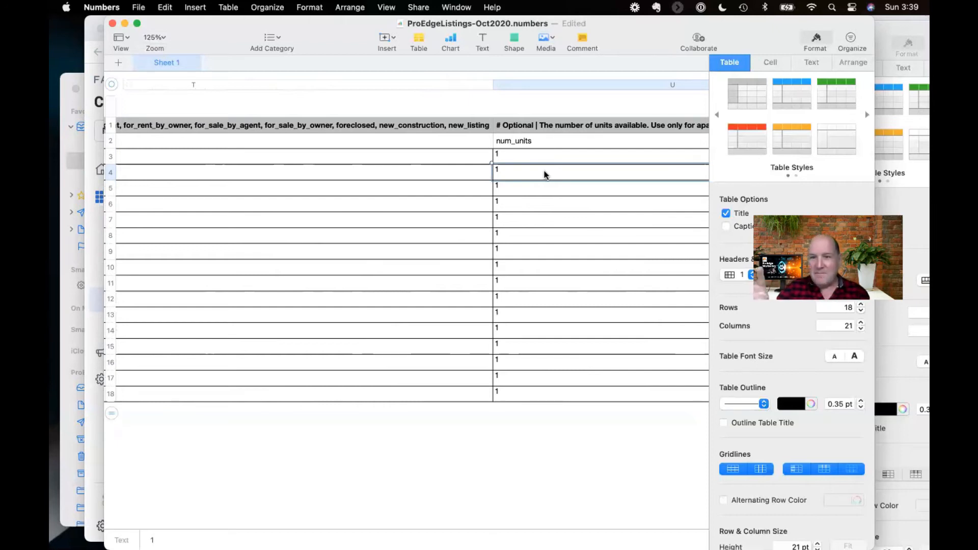
scroll("right", 3)
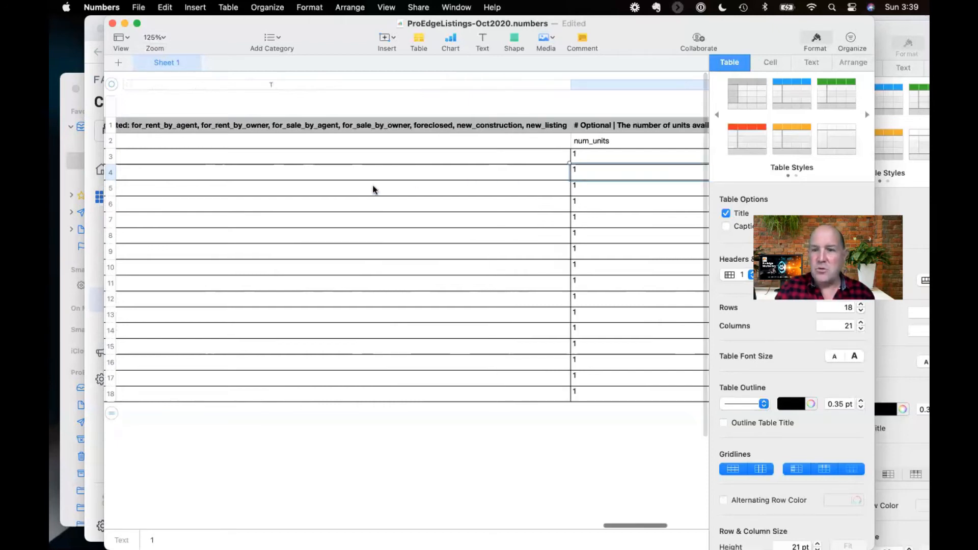
scroll("right", 3)
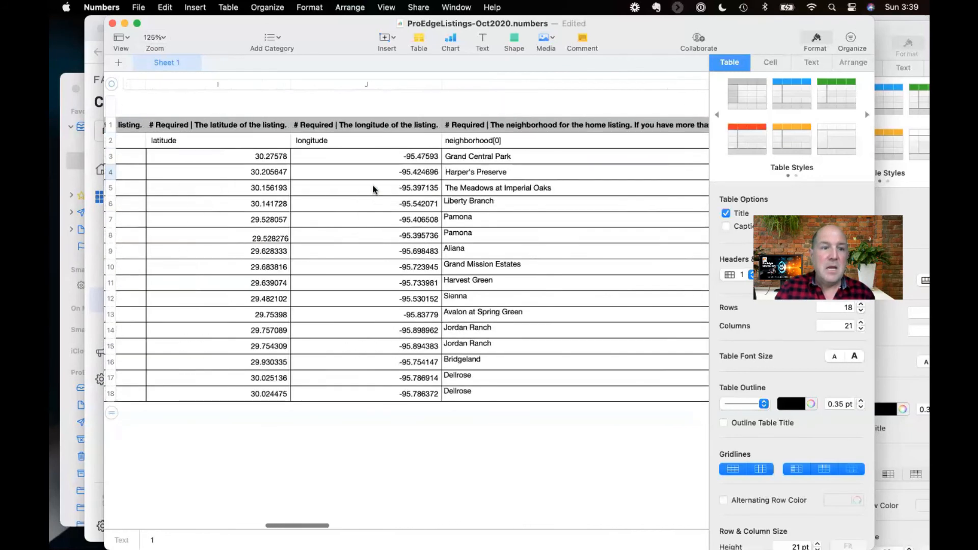
scroll("left", 3)
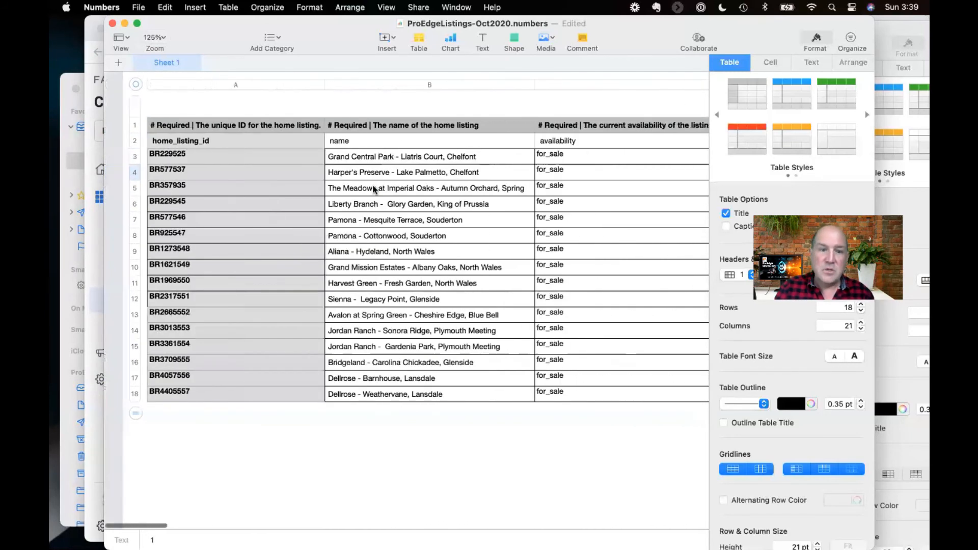
left_click(236, 125)
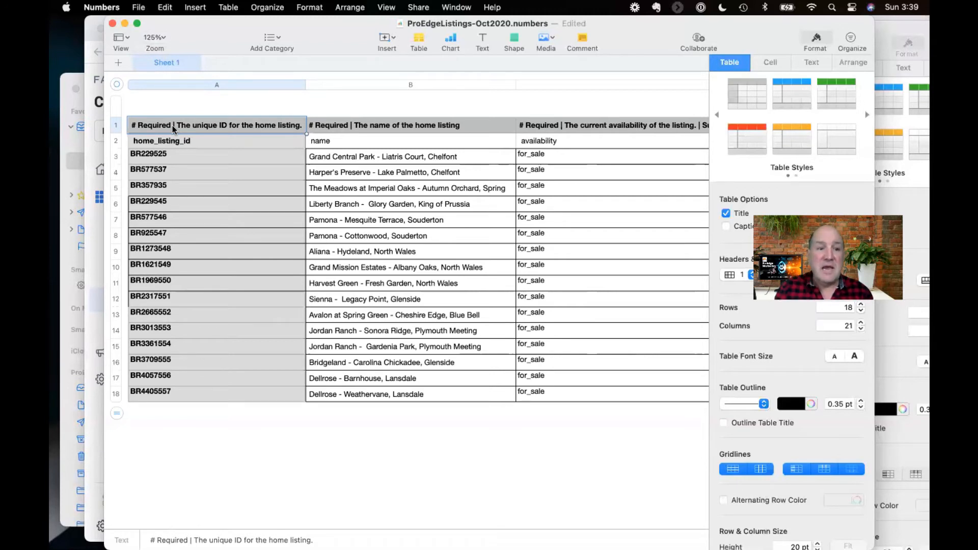
mouse_move(335, 132)
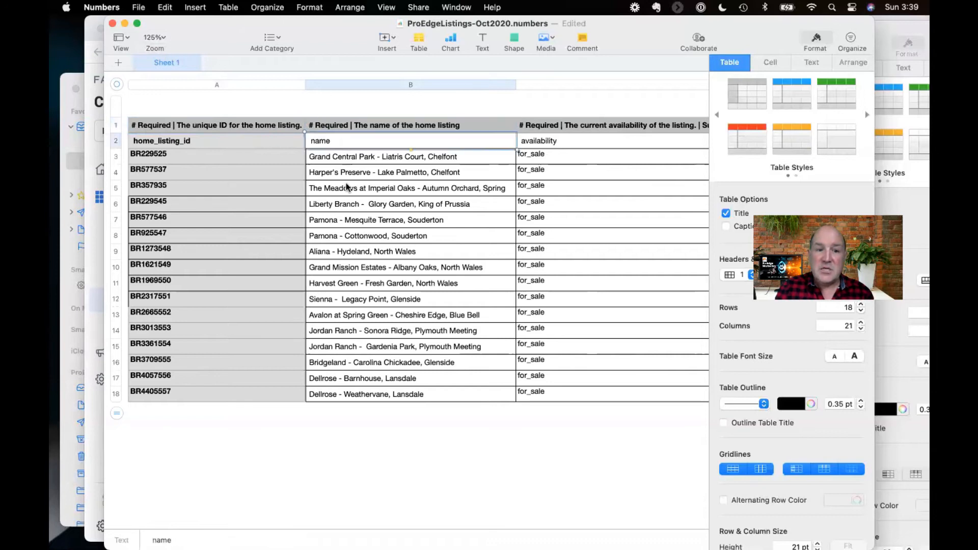
Delete row 1 of field descriptions so the field names become the header row
left_click(407, 187)
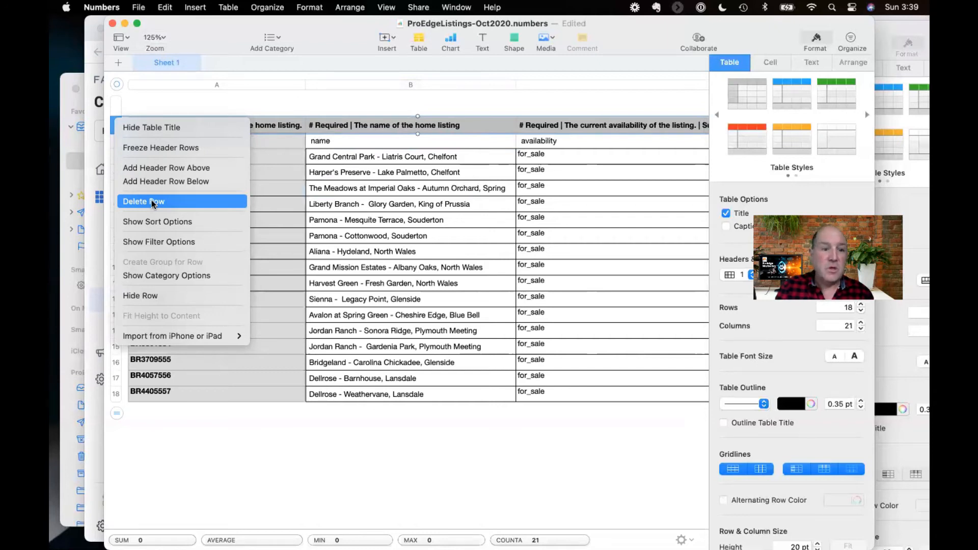
left_click(144, 201)
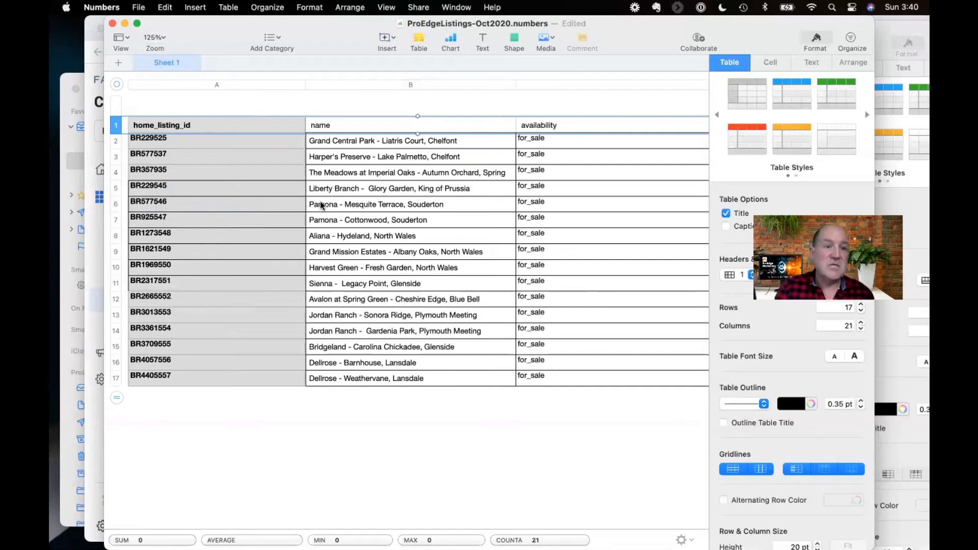
mouse_move(201, 38)
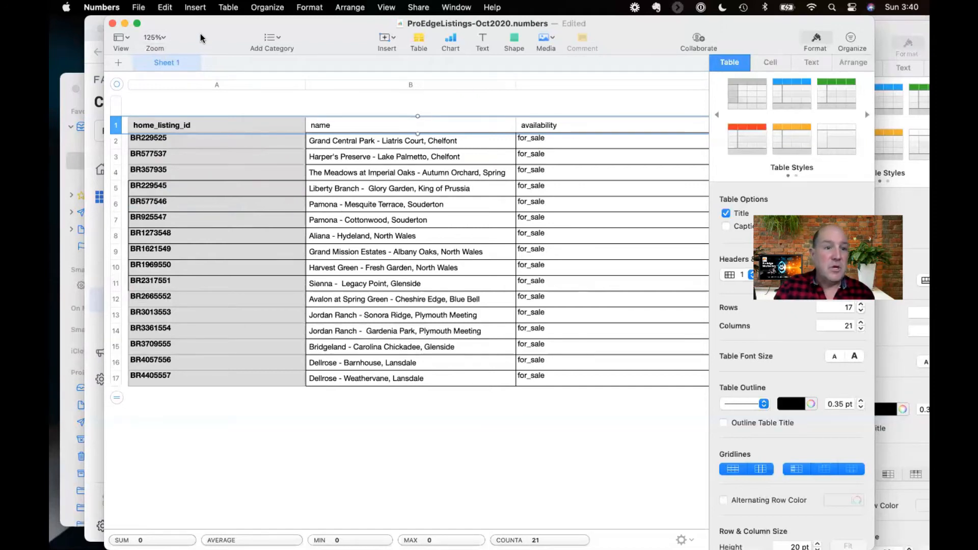
Export the sheet to CSV as ProEdgeListings-Oct2020.csv on the Desktop, replacing the existing file
left_click(139, 8)
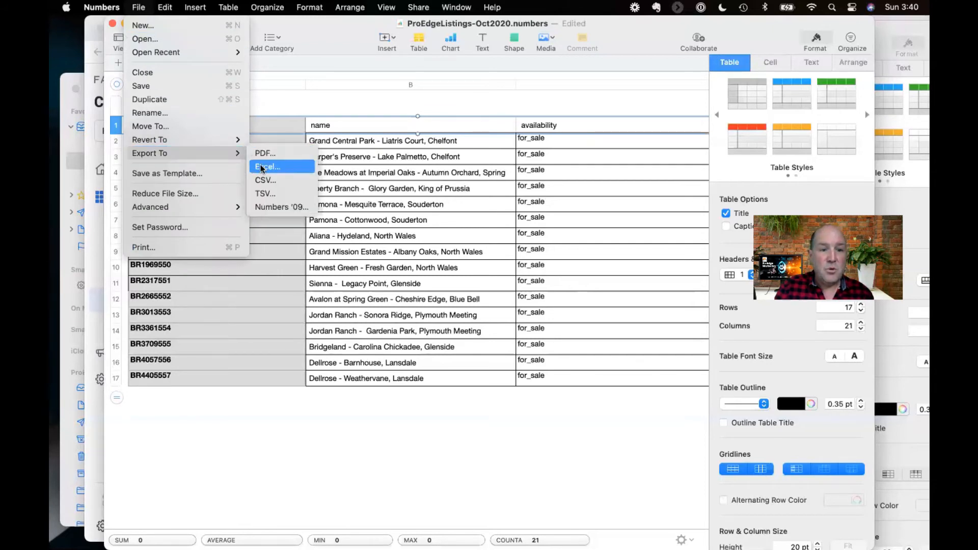
left_click(268, 166)
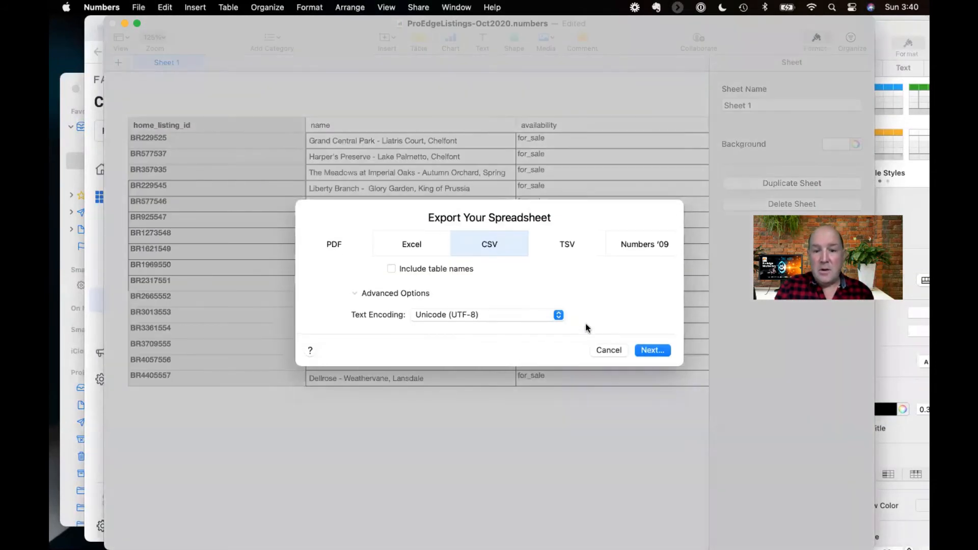
left_click(652, 350)
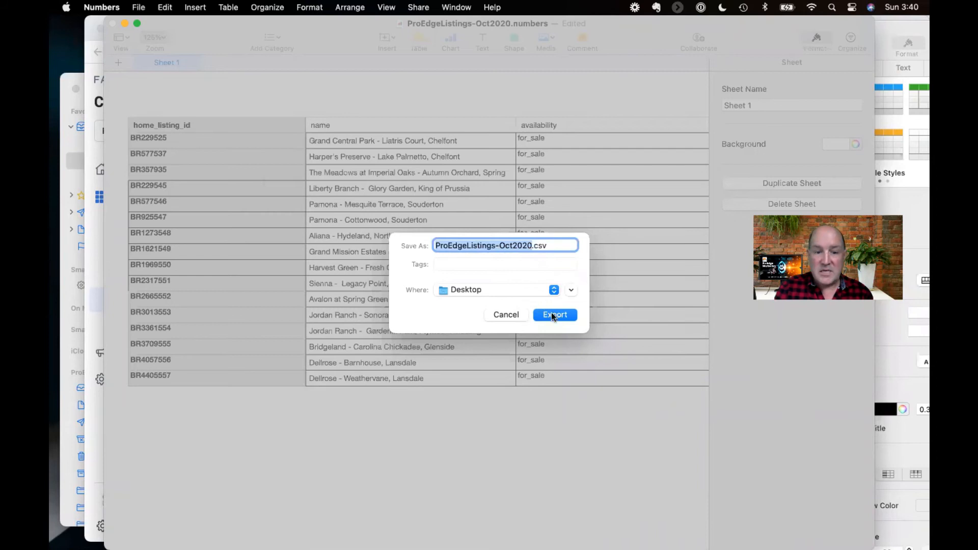
left_click(554, 314)
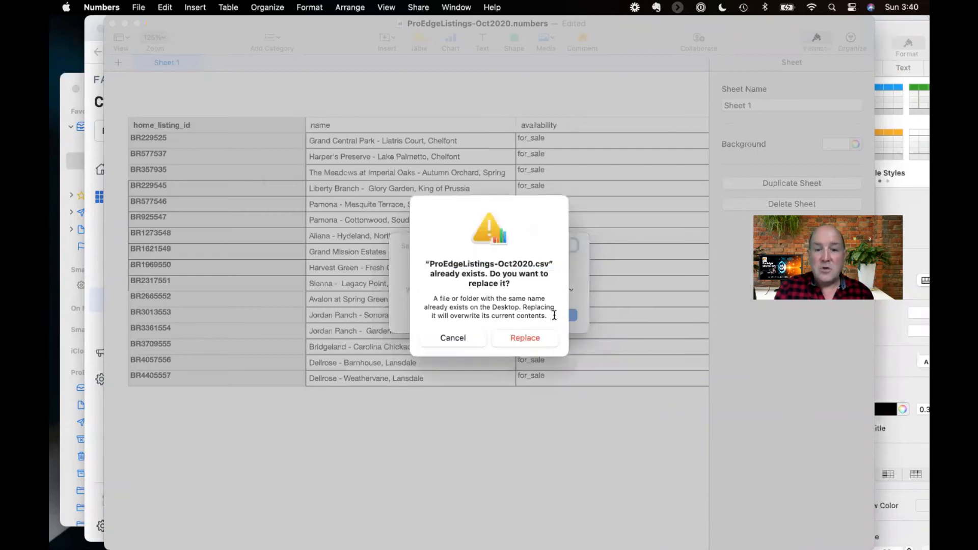
left_click(524, 337)
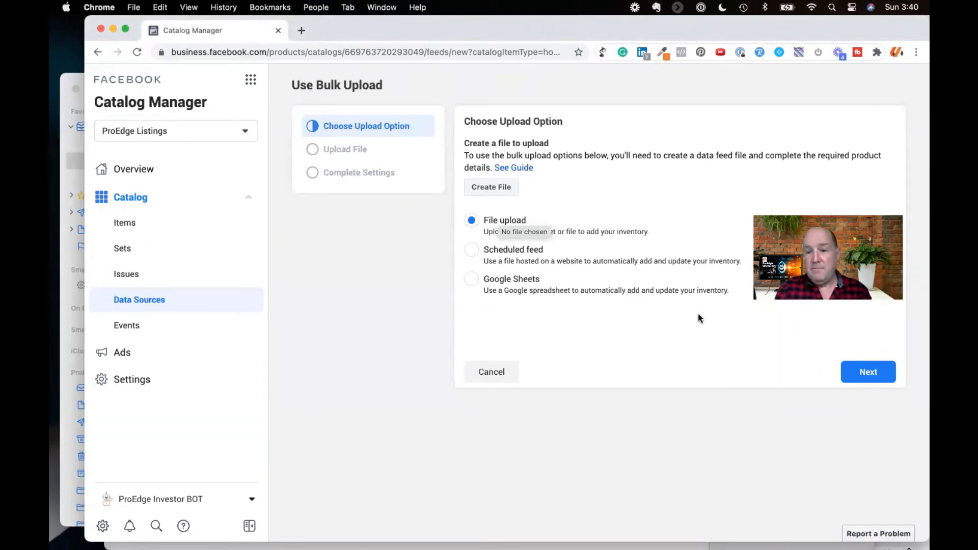
Select ProEdgeListings-Oct2020.csv from the Desktop as the bulk upload file
left_click(869, 372)
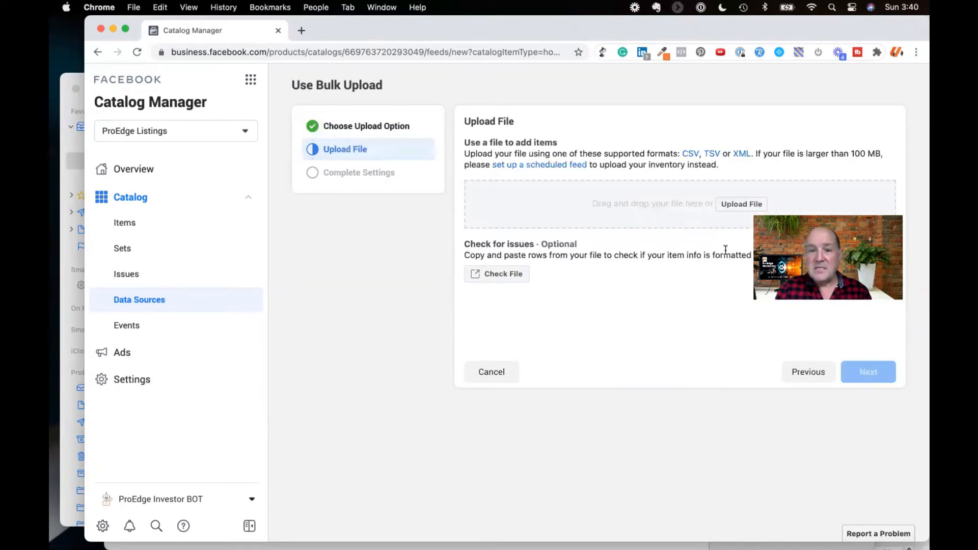
mouse_move(649, 199)
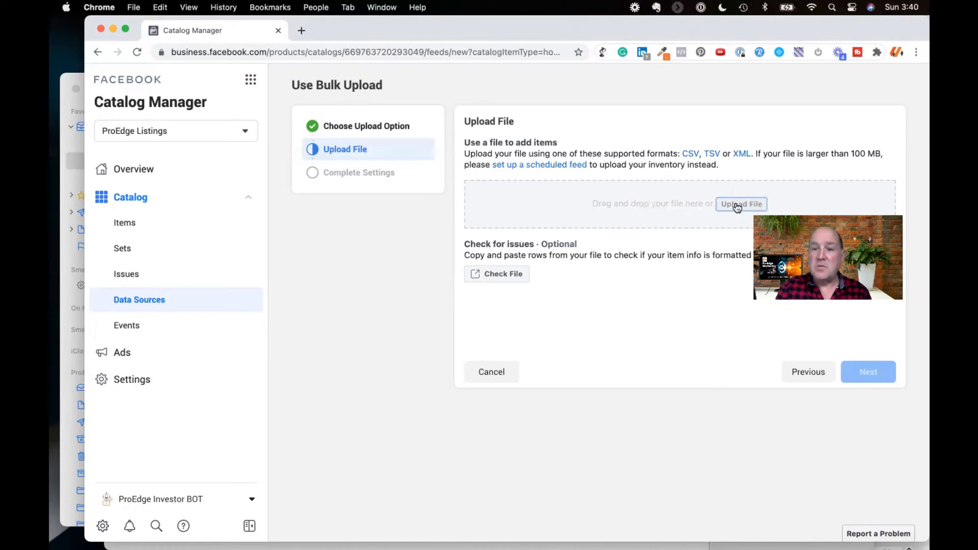
left_click(741, 204)
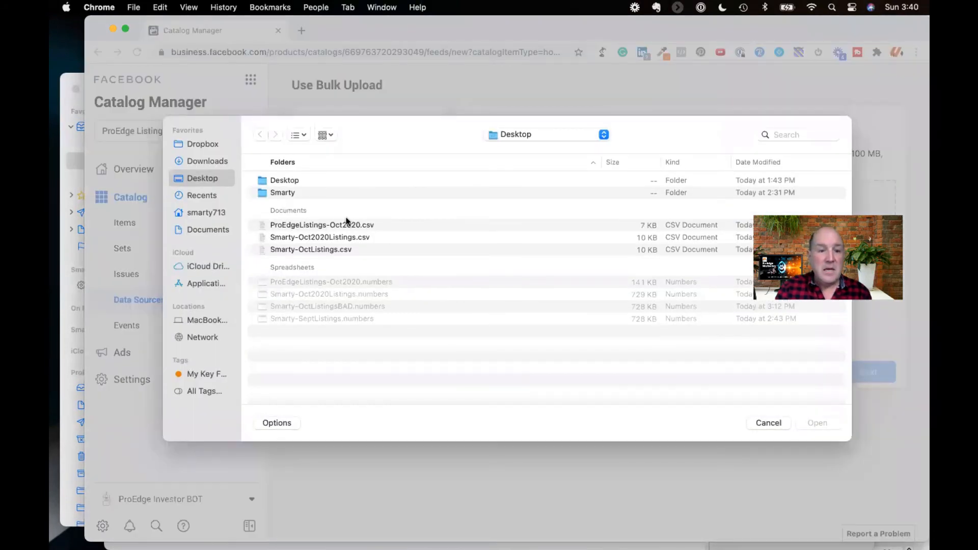
left_click(322, 224)
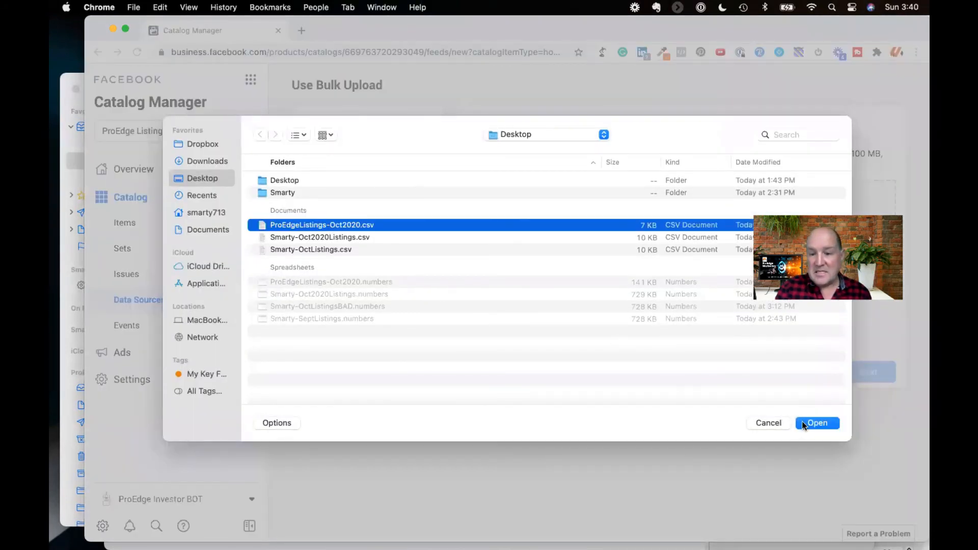
left_click(817, 423)
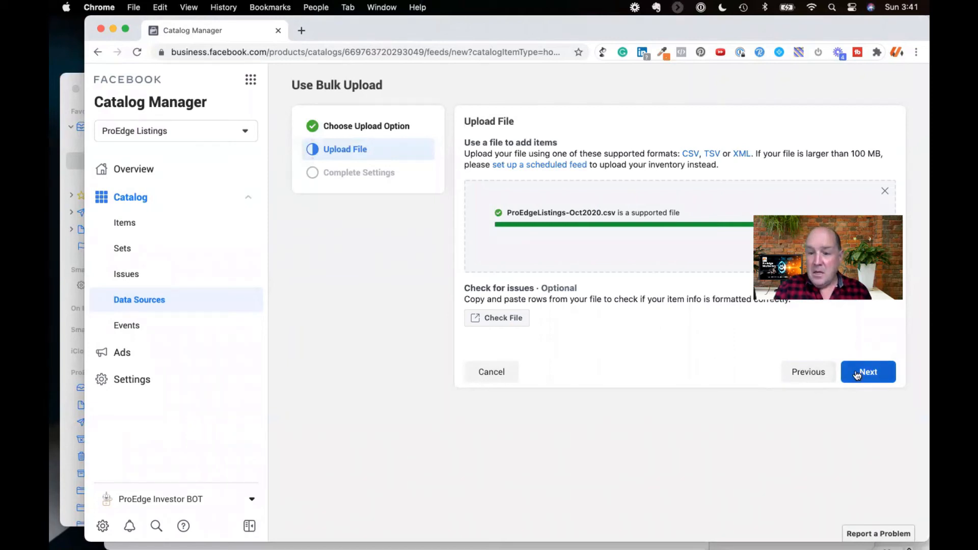
Keep the default data source name and USD currency and upload the 16 listings
left_click(868, 372)
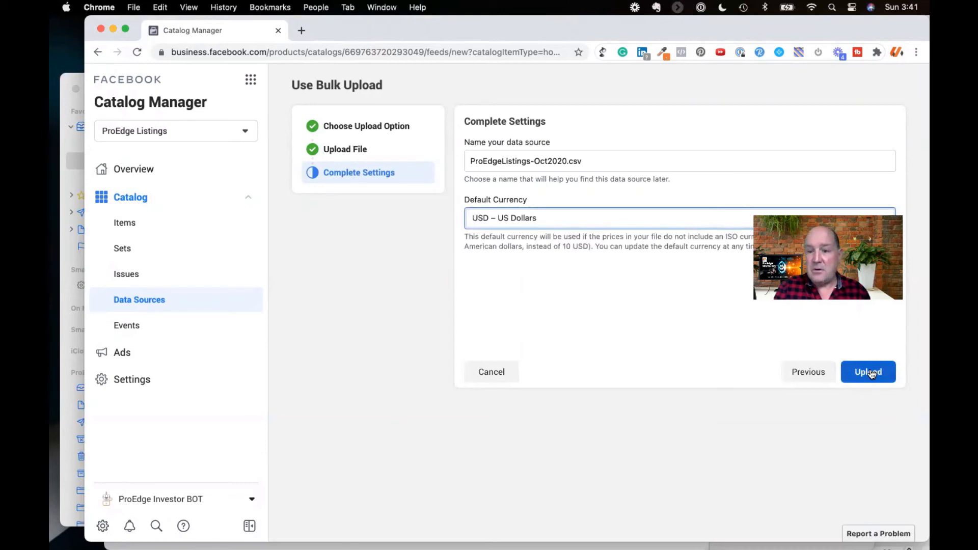
left_click(868, 372)
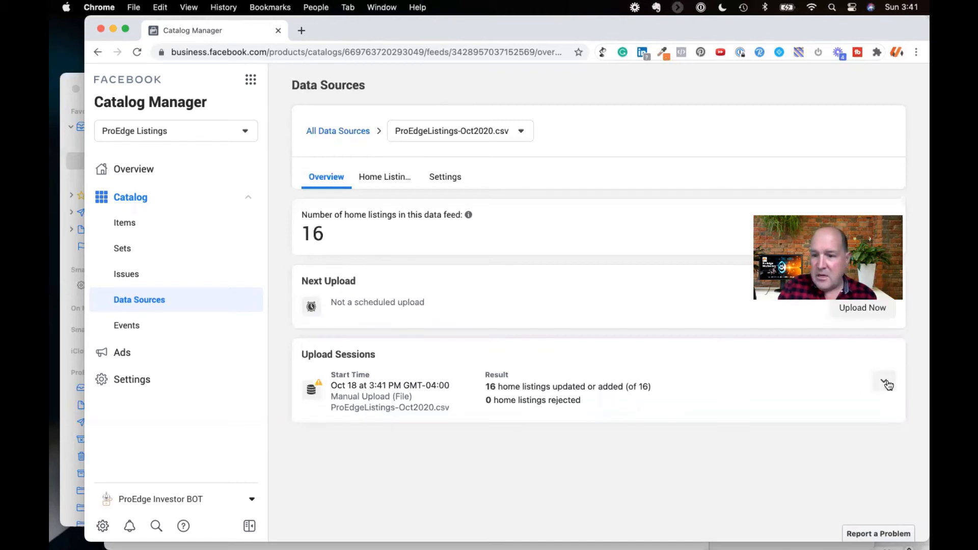
View the upload session's report on invalid listing_type values, then close it
left_click(884, 383)
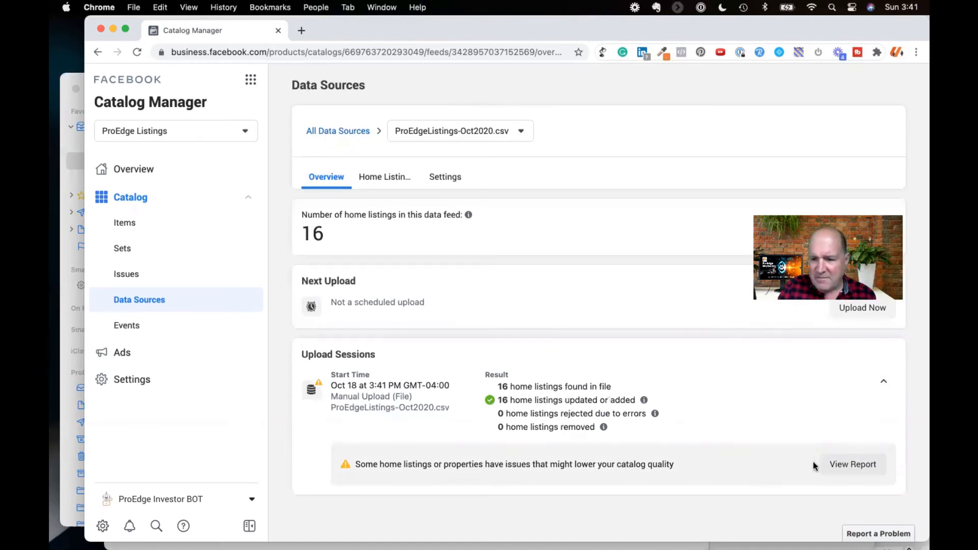
left_click(852, 465)
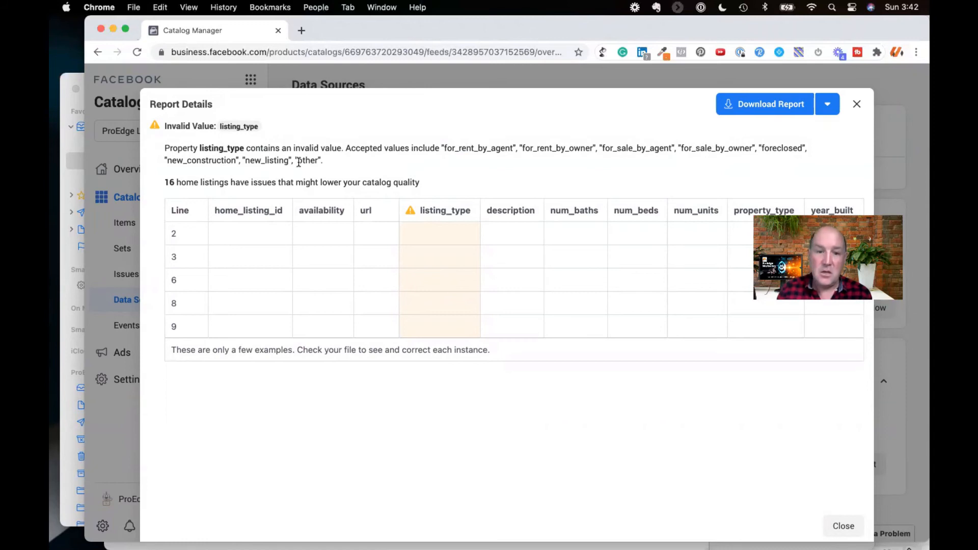
left_click(843, 526)
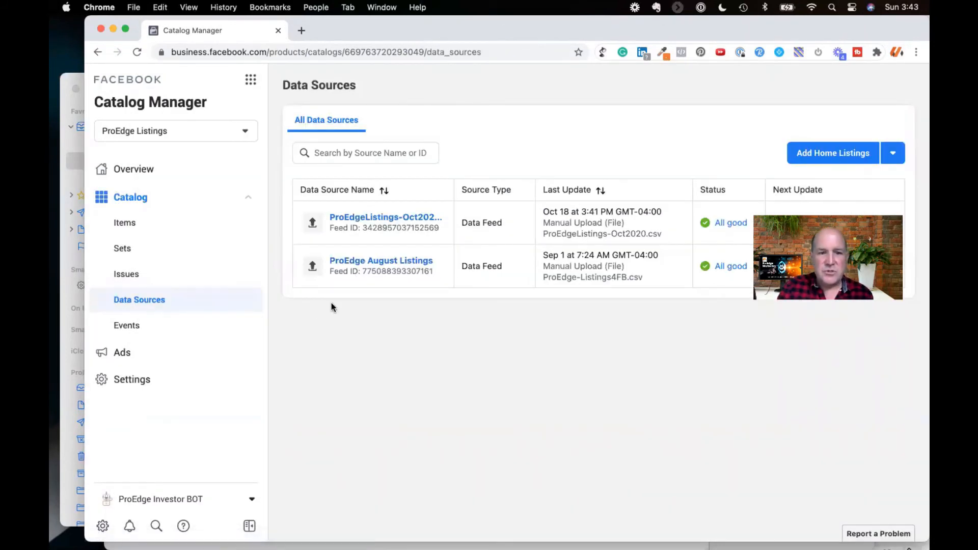
mouse_move(385, 217)
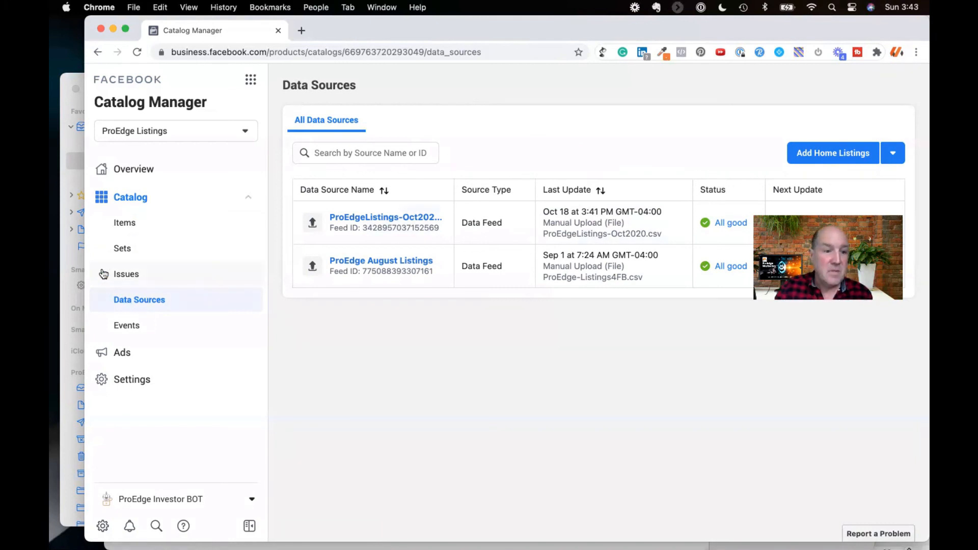
Show the catalog's Items list and review the available product sets
left_click(125, 223)
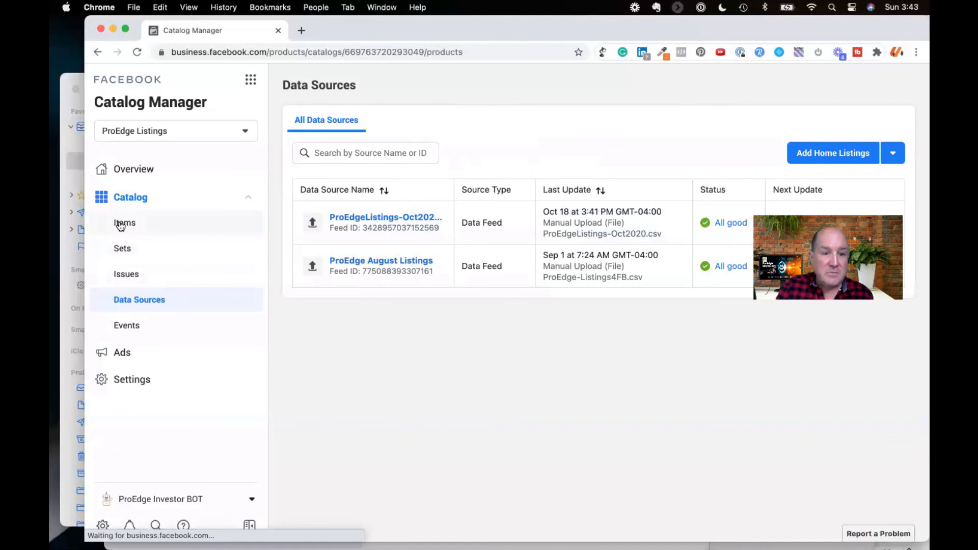
left_click(125, 223)
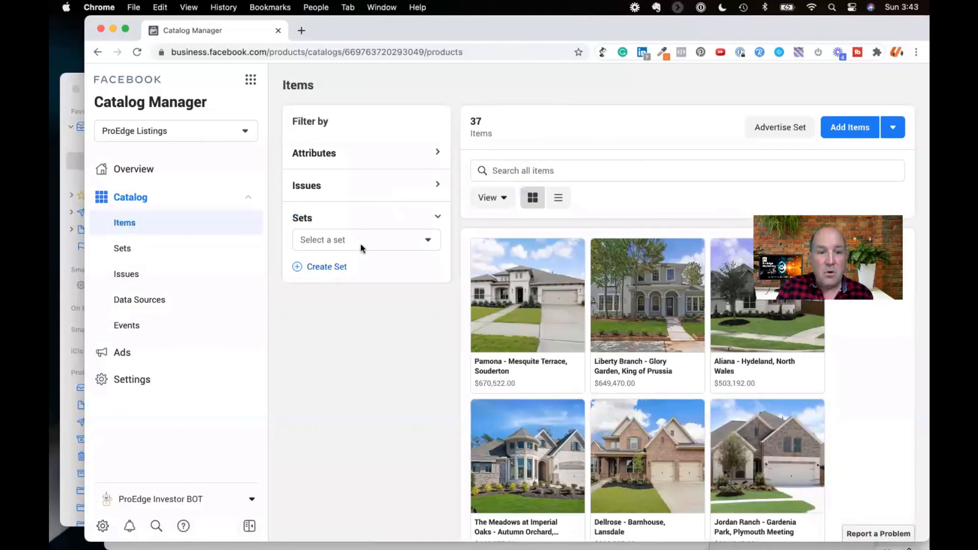
left_click(366, 240)
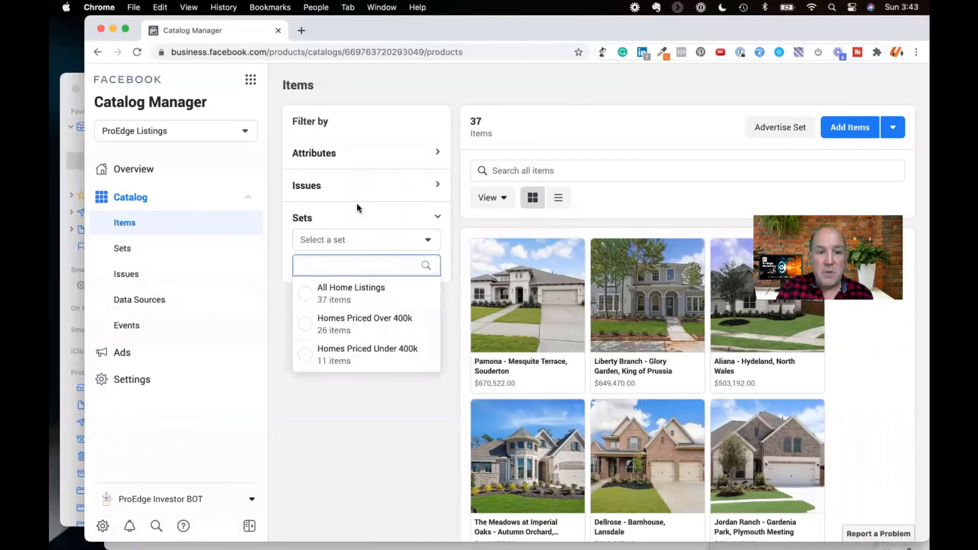
mouse_move(432, 156)
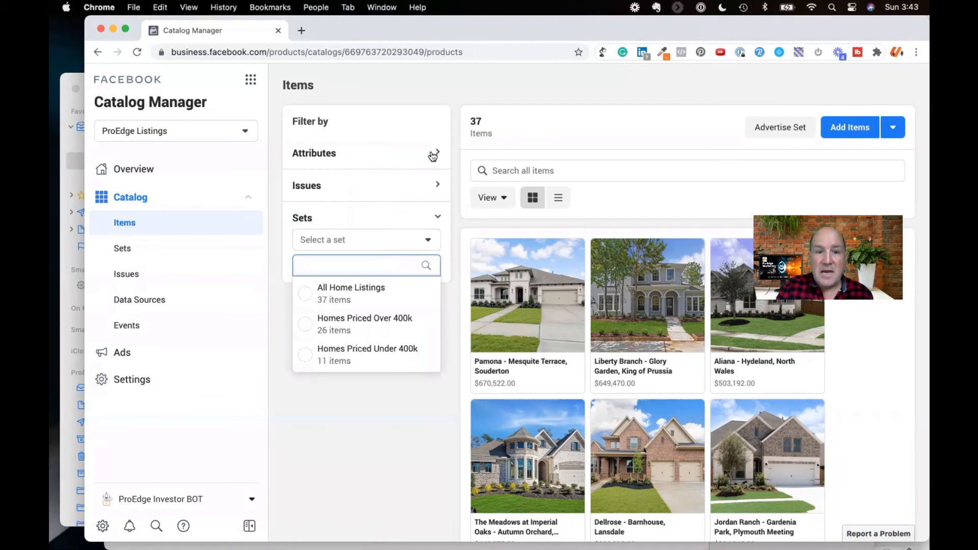
Expand the attribute filters and browse the 37 home listings with photos and prices
left_click(313, 153)
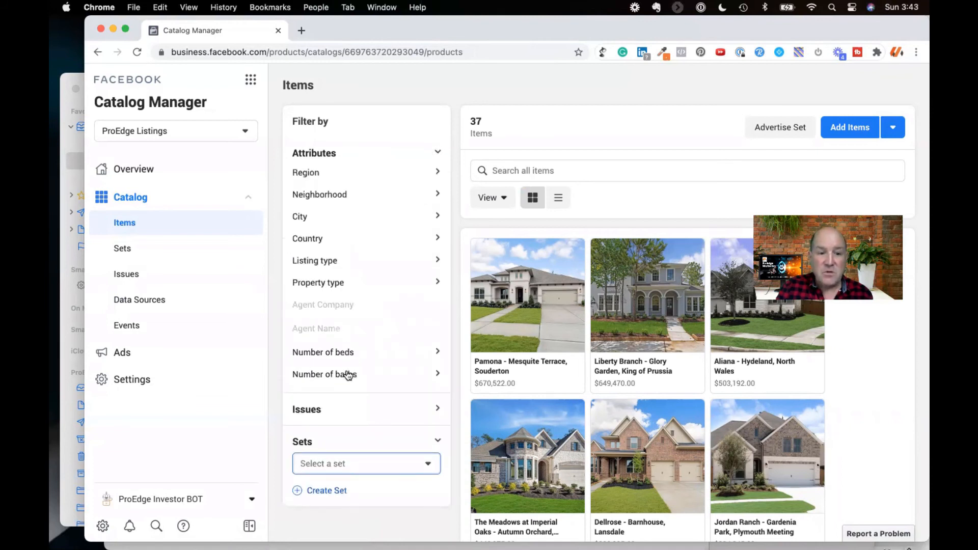
scroll("down", 3)
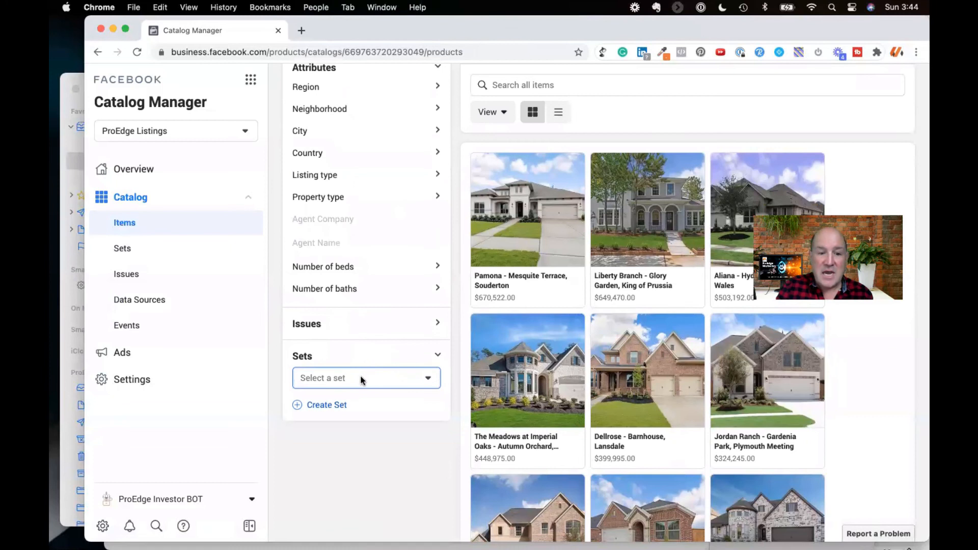
left_click(366, 378)
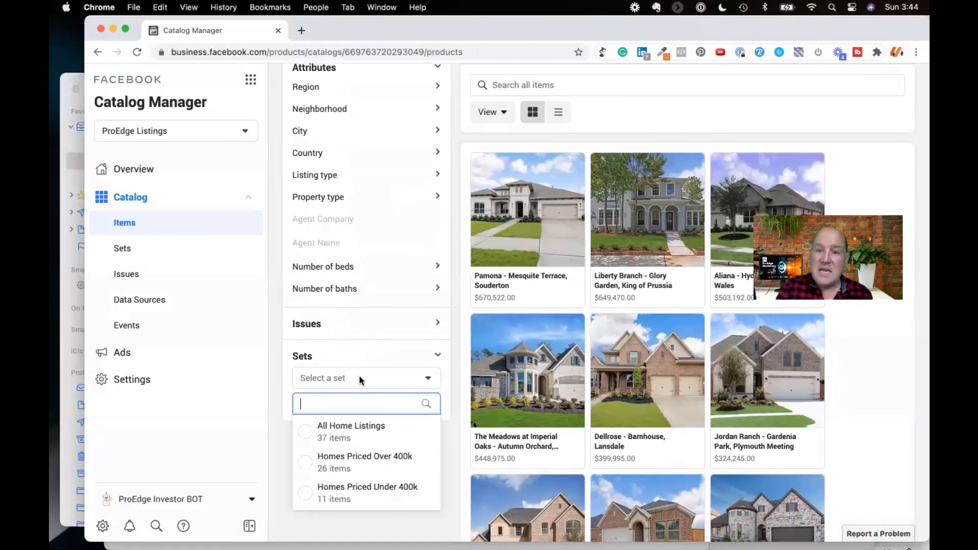
scroll("down", 3)
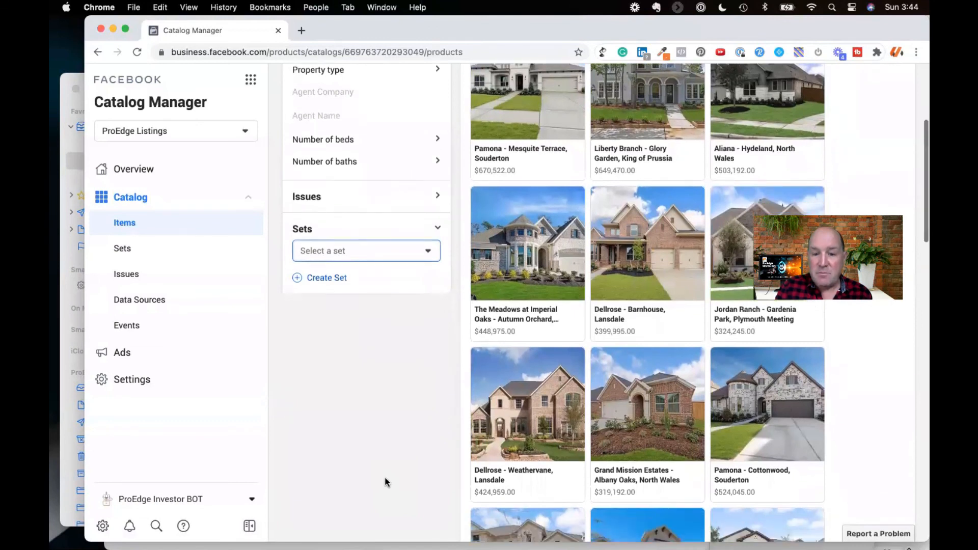
scroll("down", 3)
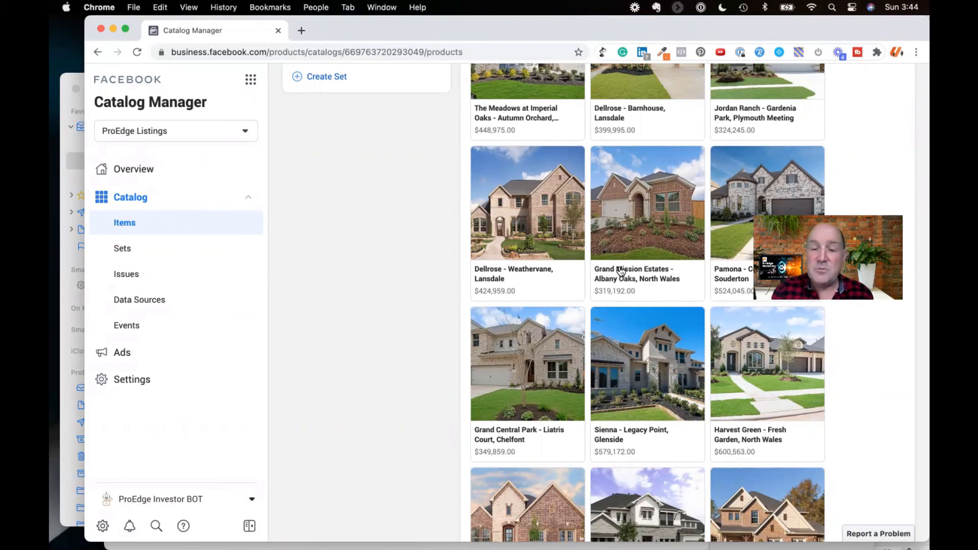
mouse_move(513, 277)
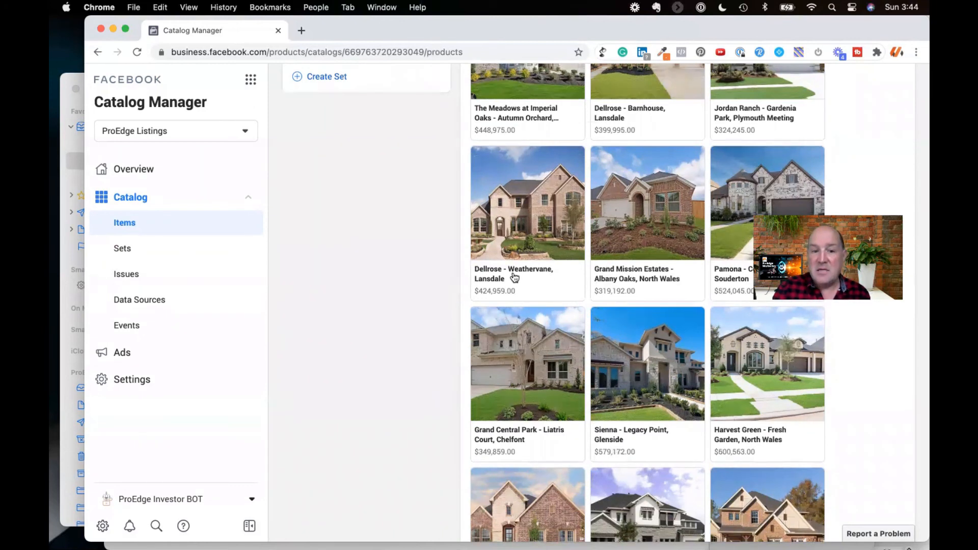
mouse_move(606, 276)
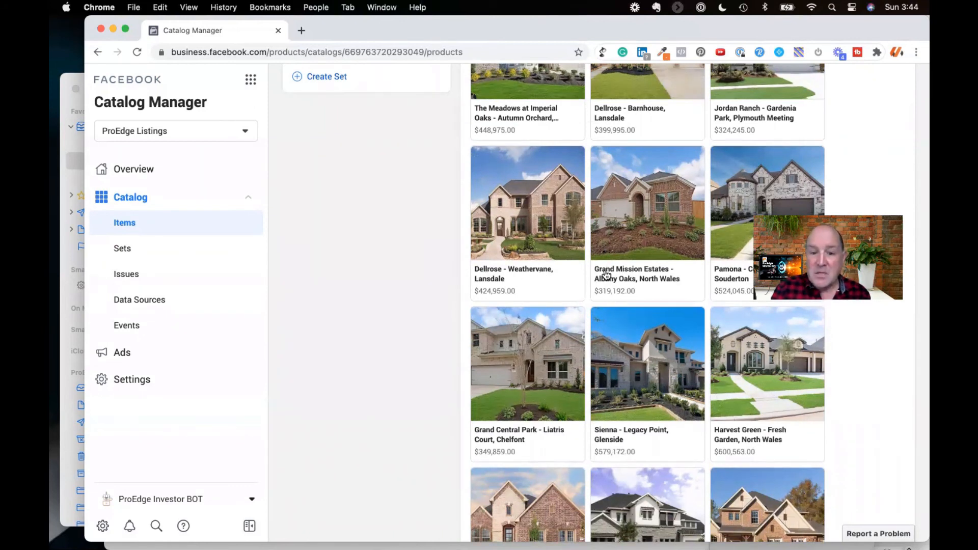
mouse_move(611, 286)
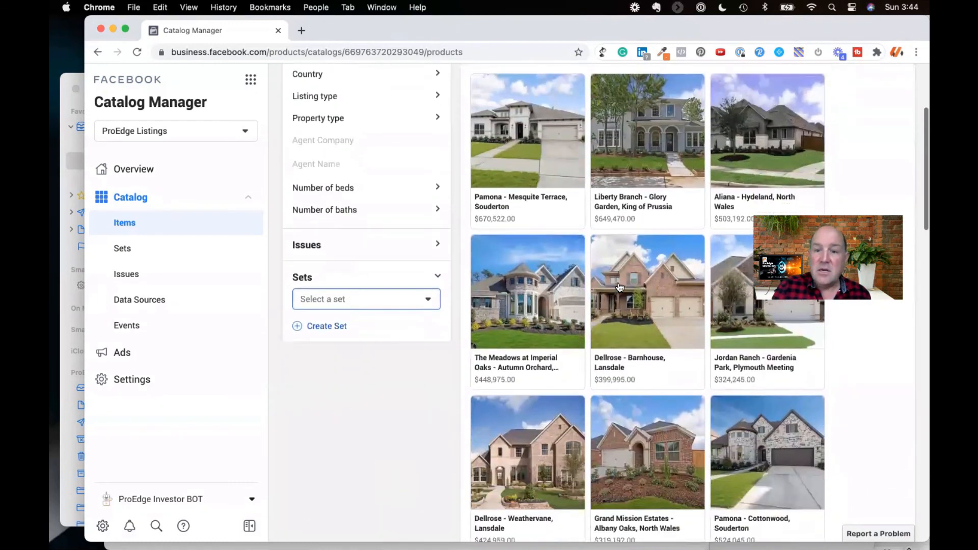
scroll("down", 3)
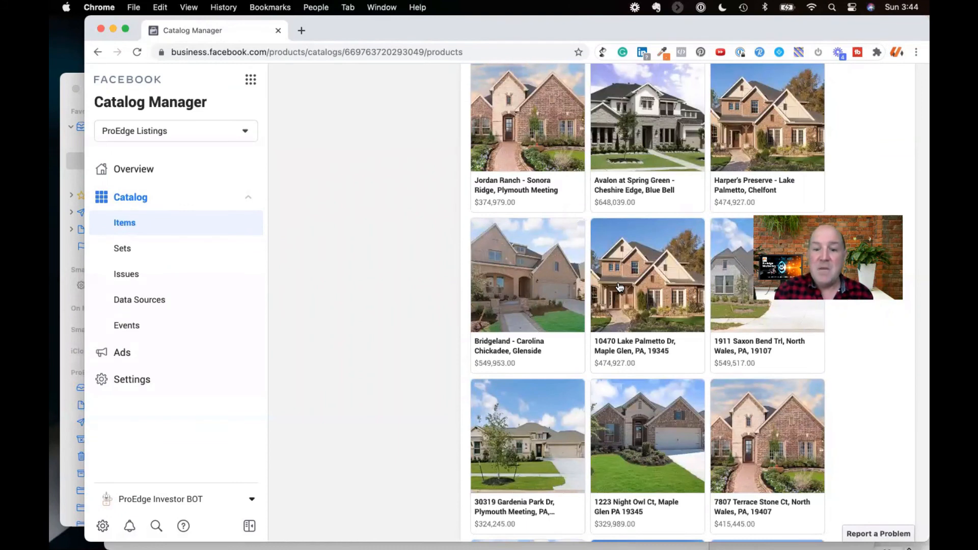
scroll("down", 3)
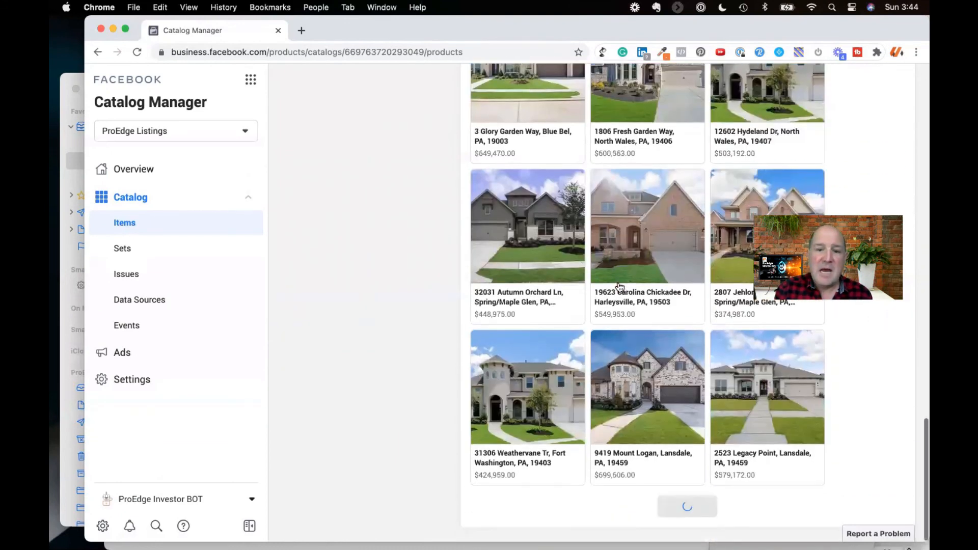
scroll("up", 3)
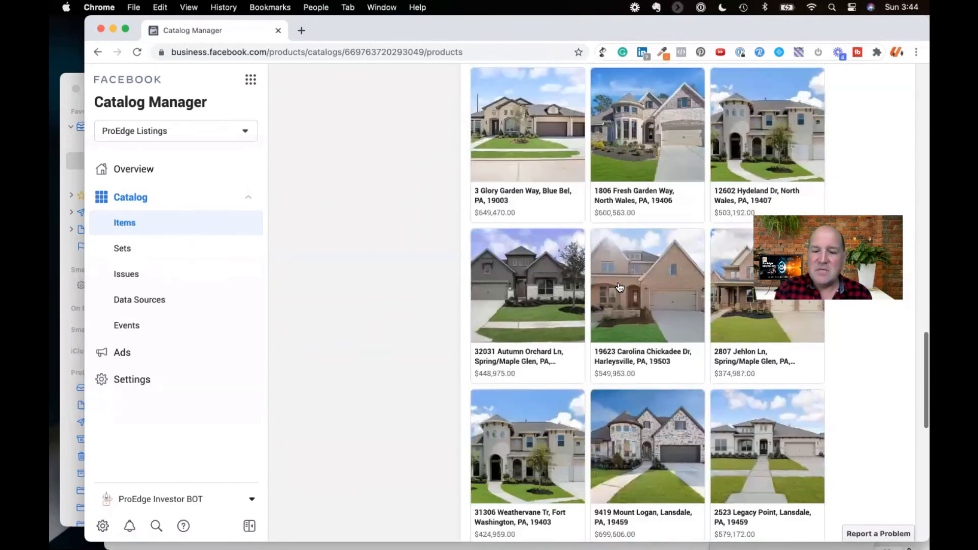
scroll("down", 3)
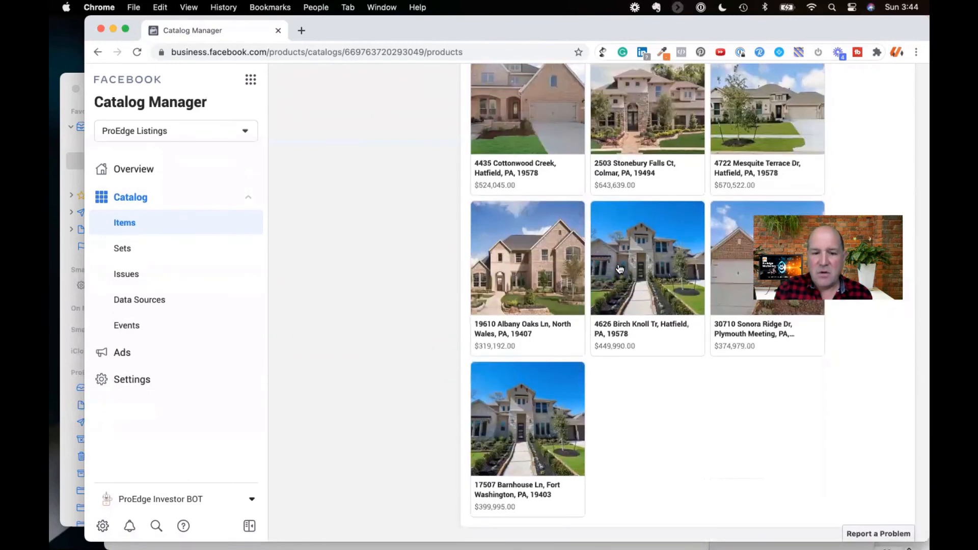
scroll("down", 3)
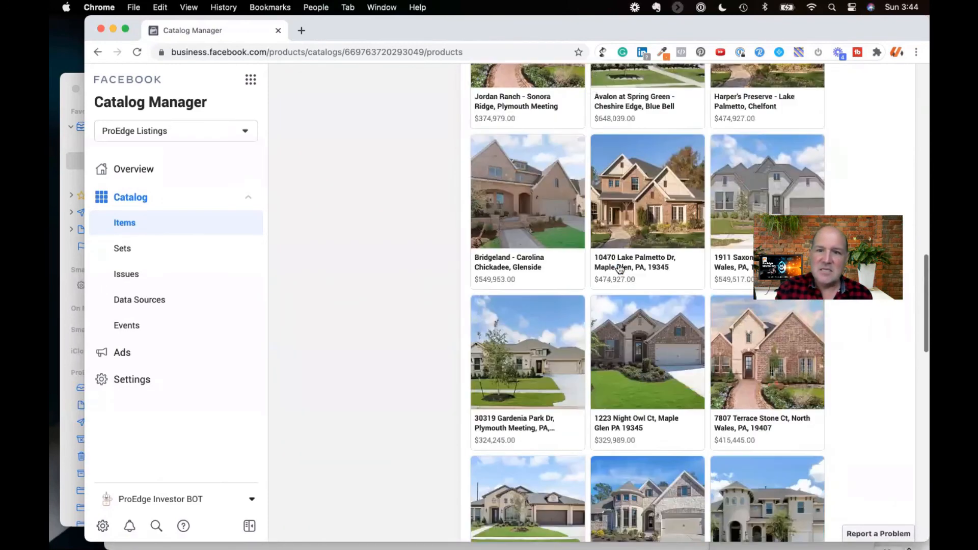